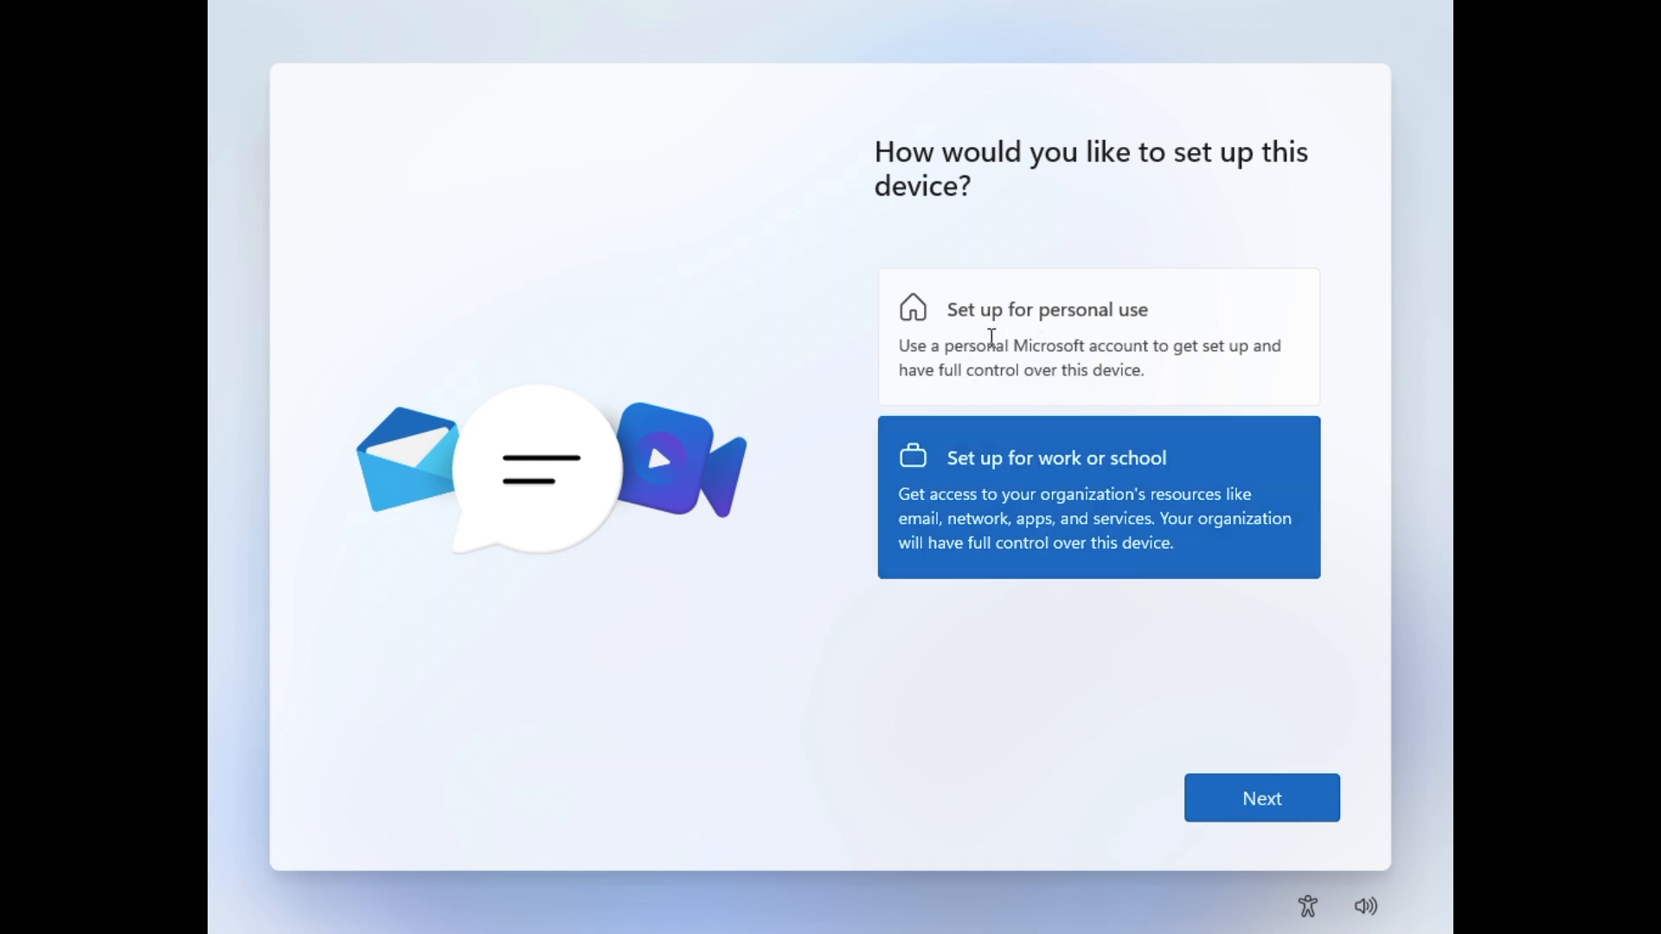
{"action": "mouse_move", "coordinate": [1059, 454]}
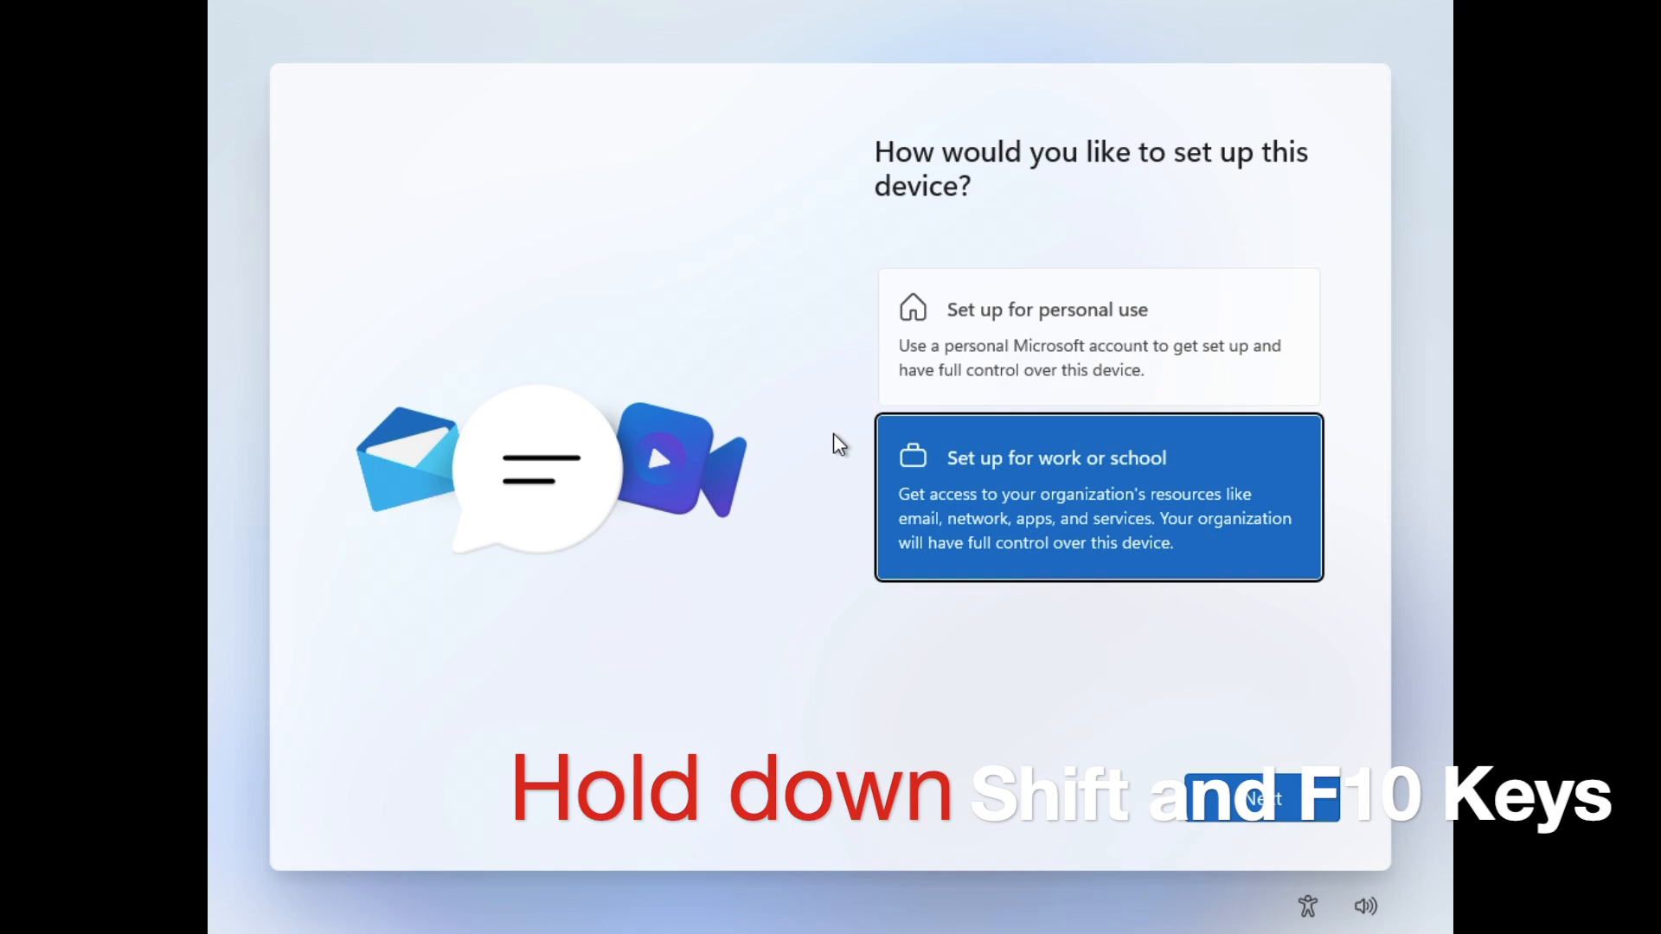
Disable Ethernet0 through ncpa.cpl, then run oobe\bypassnro to restart setup offline
{"action": "key", "text": "shift+f10"}
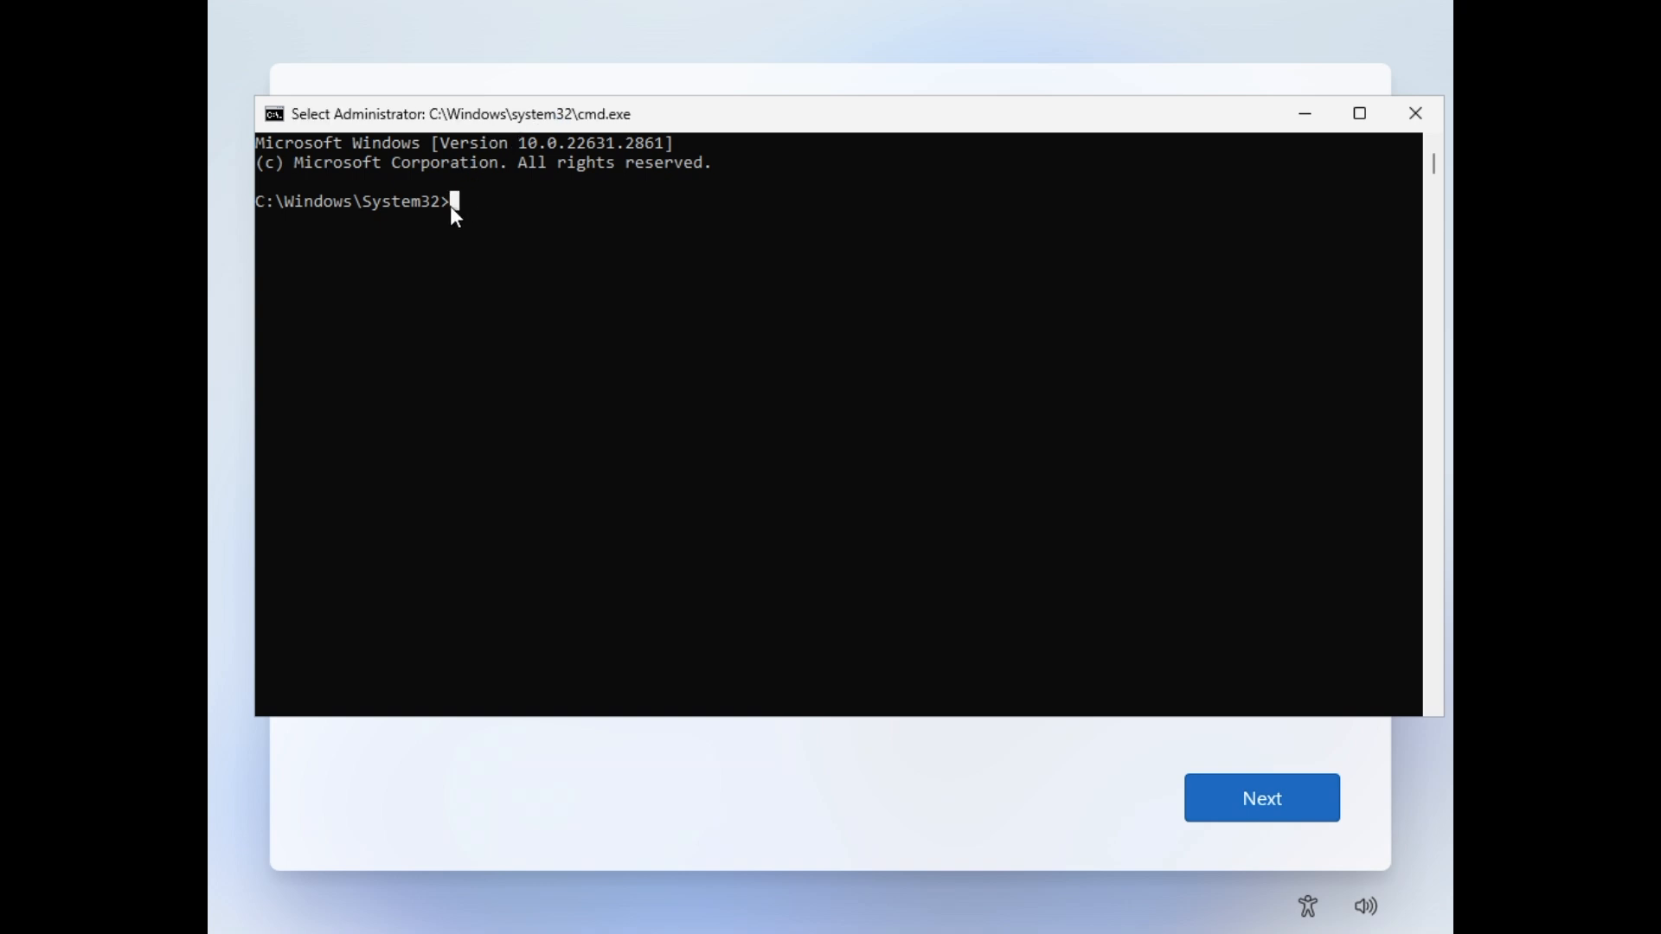
{"action": "type", "text": "ncpa."}
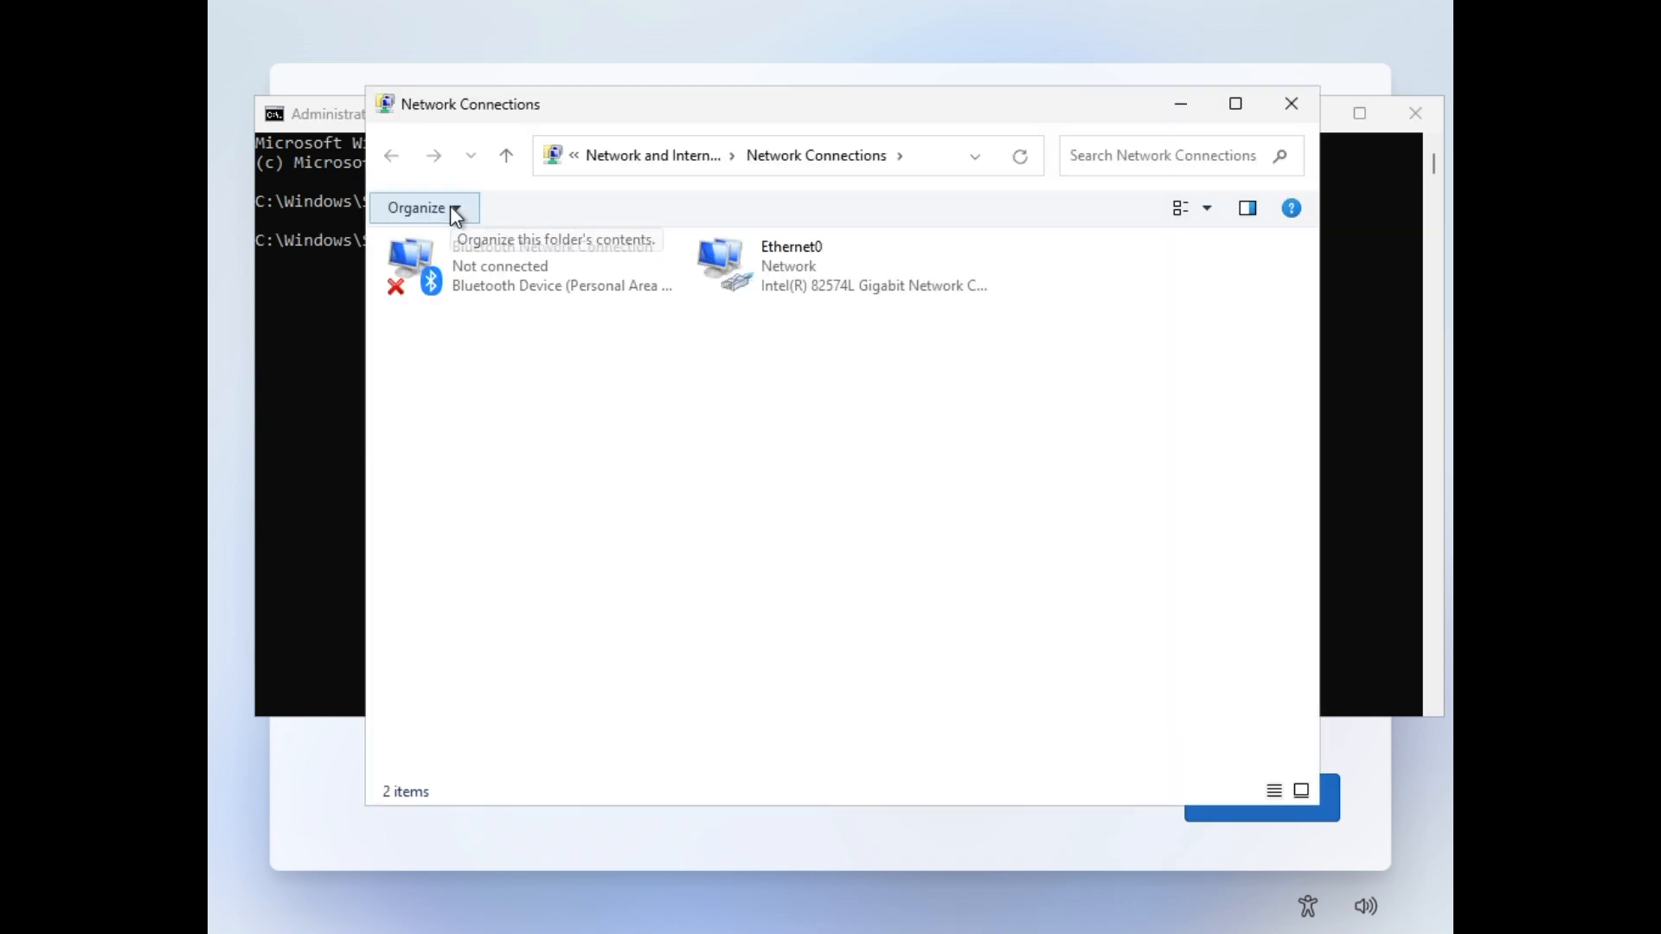
{"action": "right_click", "coordinate": [790, 265]}
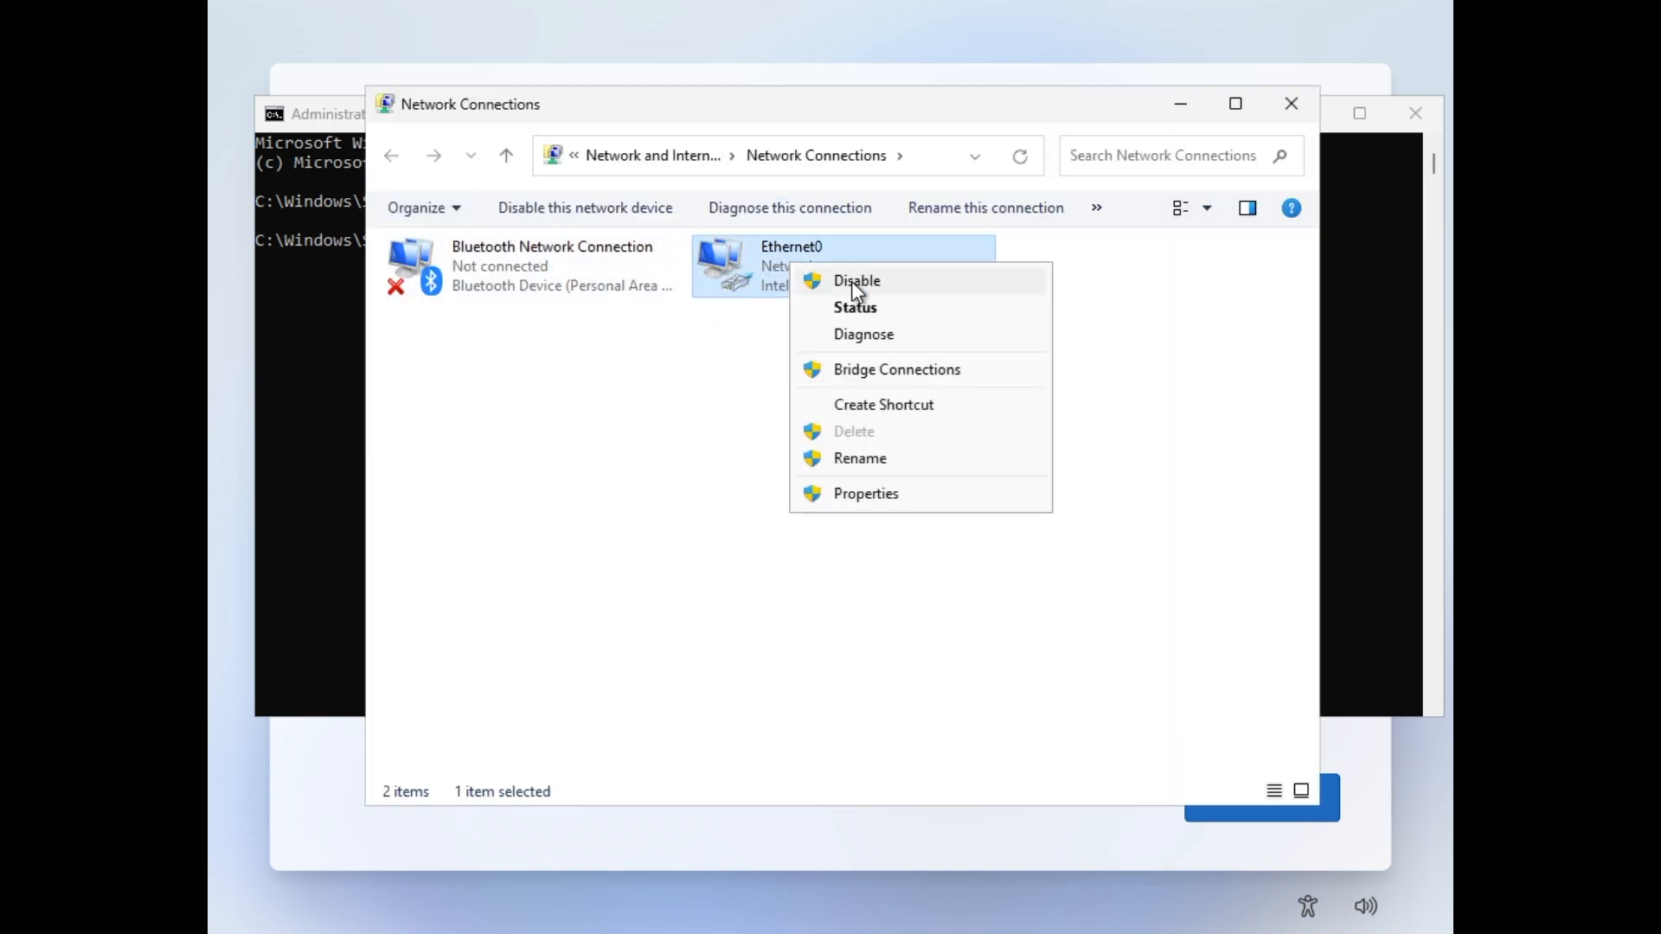
{"action": "left_click", "coordinate": [856, 281]}
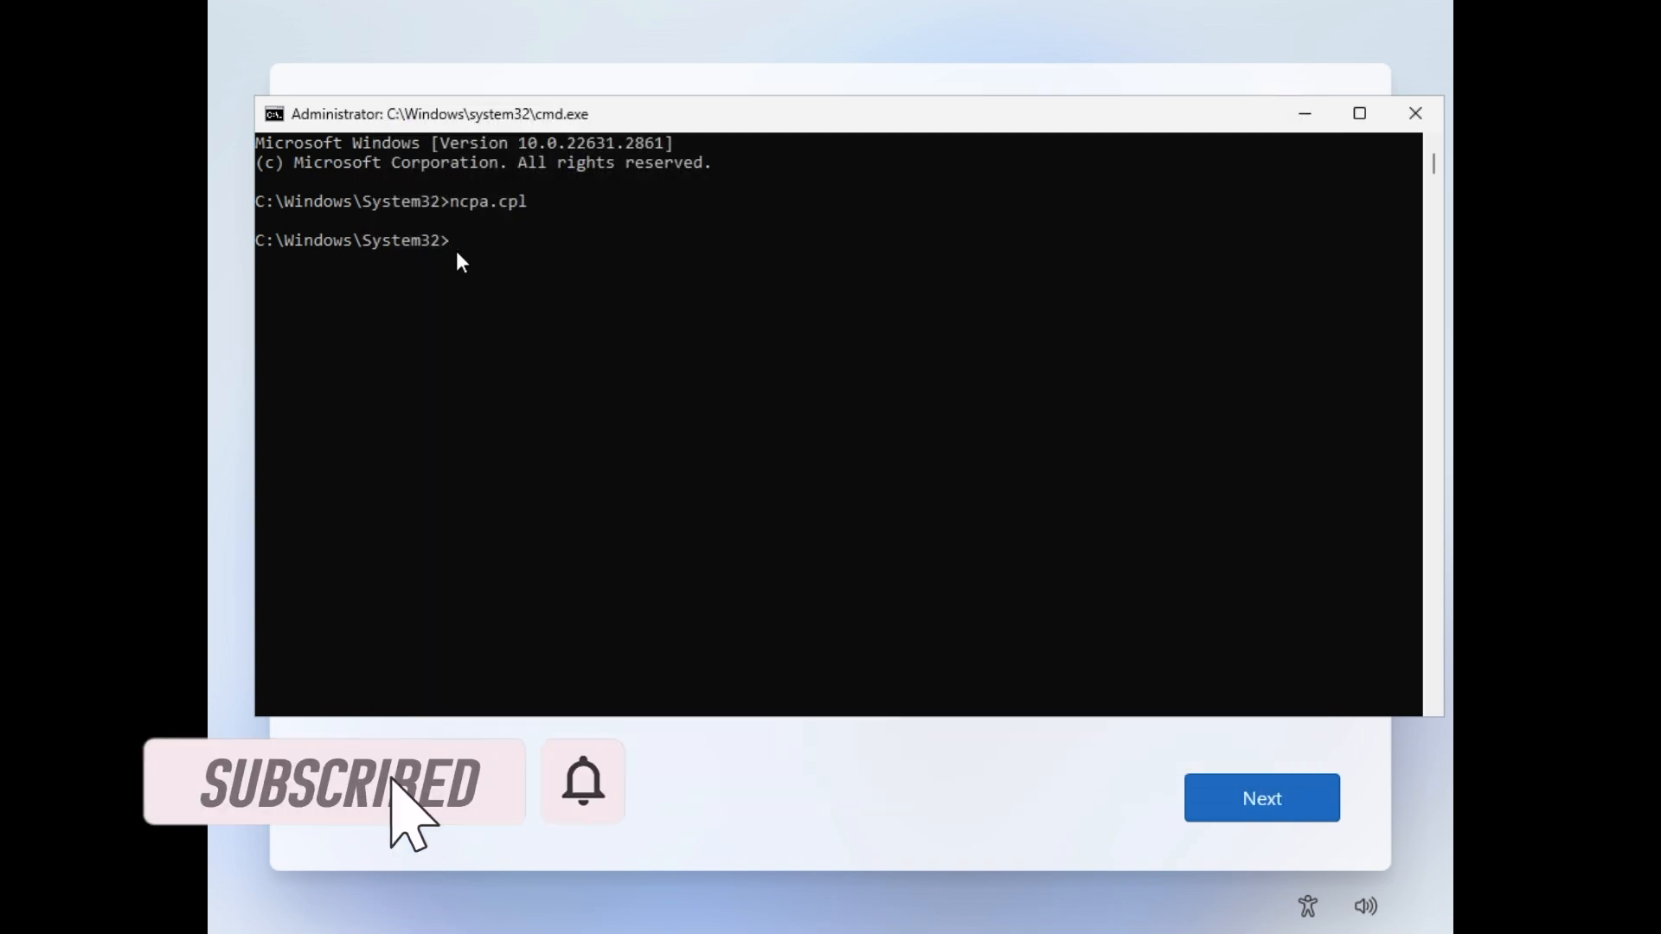
{"action": "type", "text": "oobe\\by"}
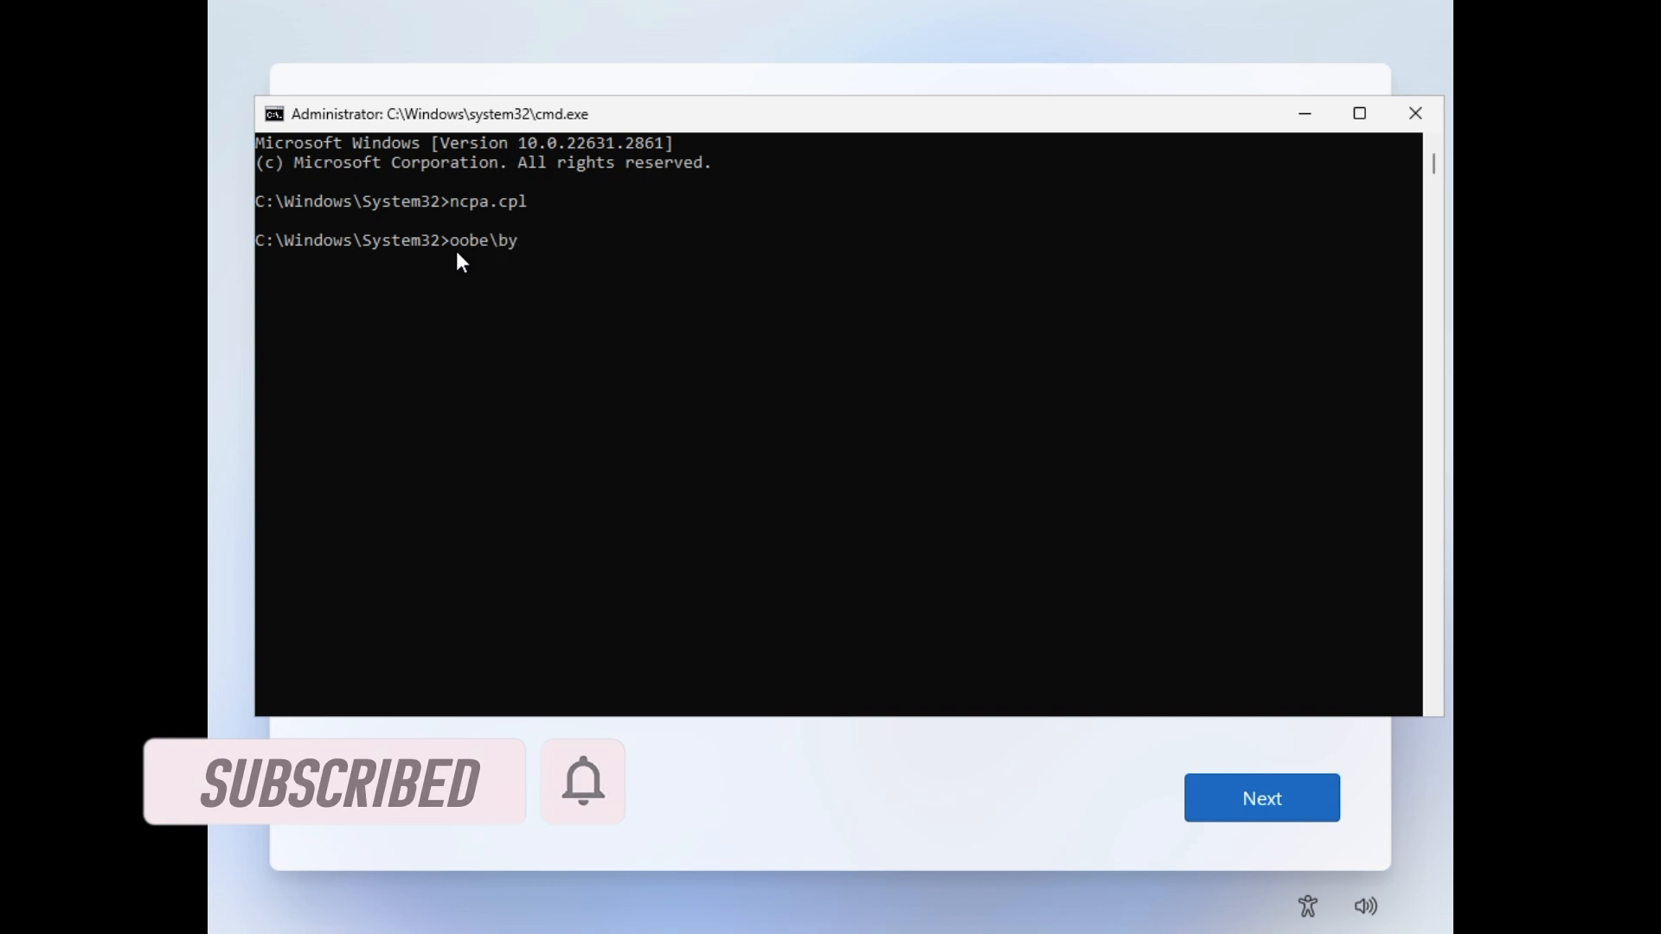
{"action": "type", "text": "passnro"}
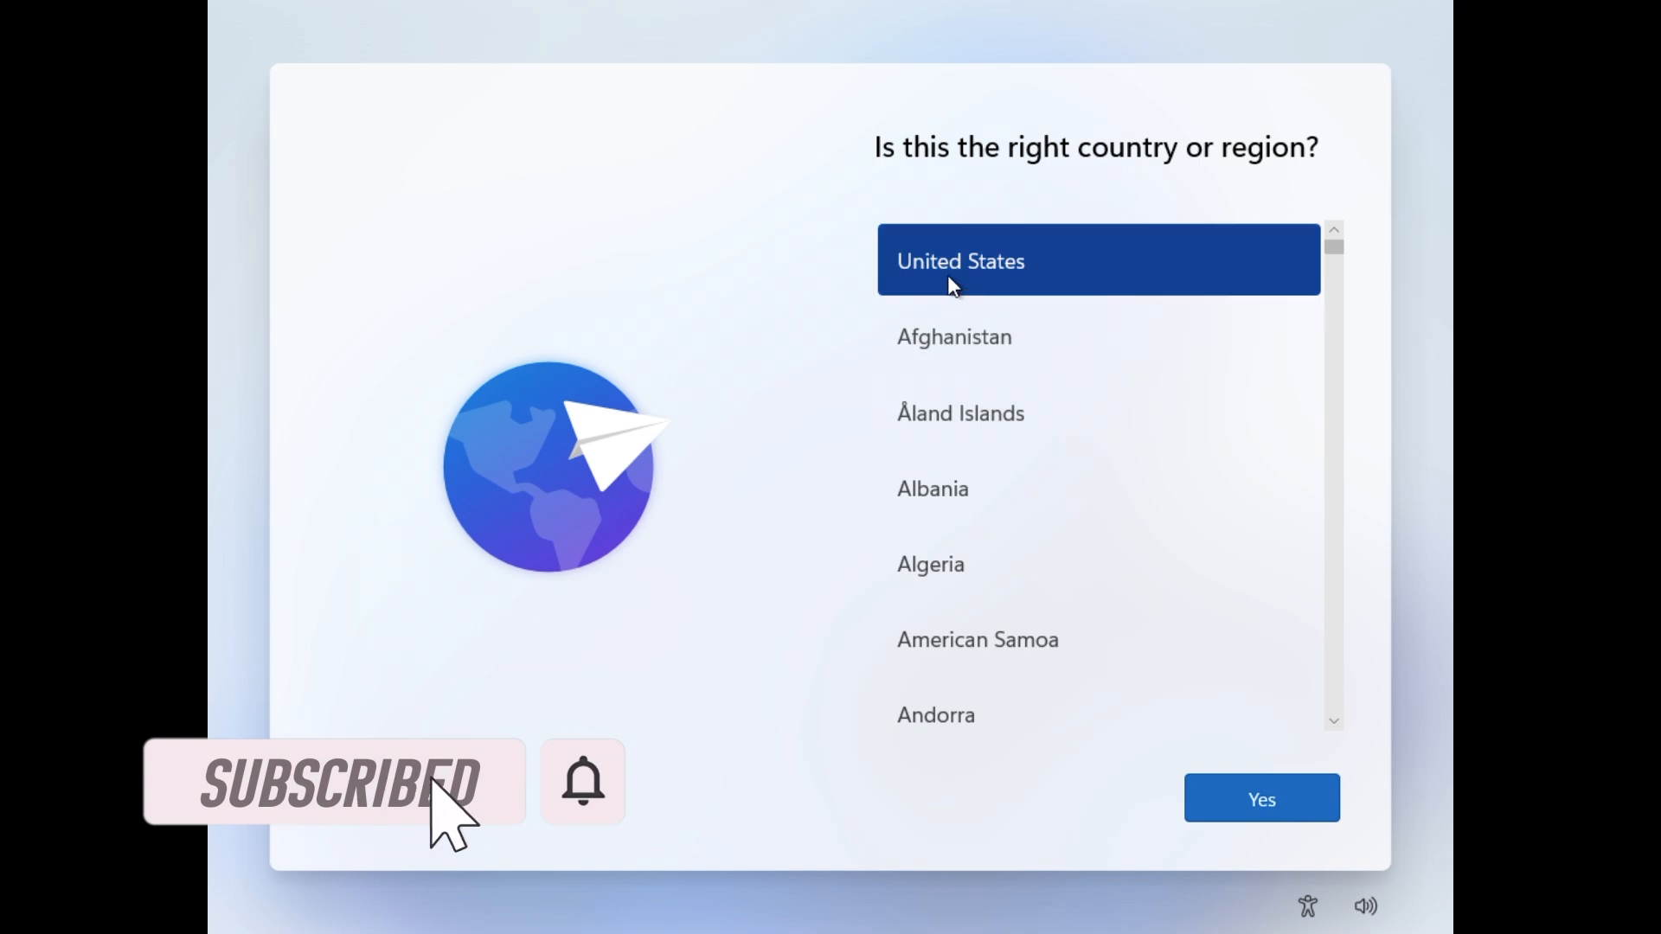
Confirm United States as the region and skip the second keyboard layout
{"action": "left_click", "coordinate": [1259, 798]}
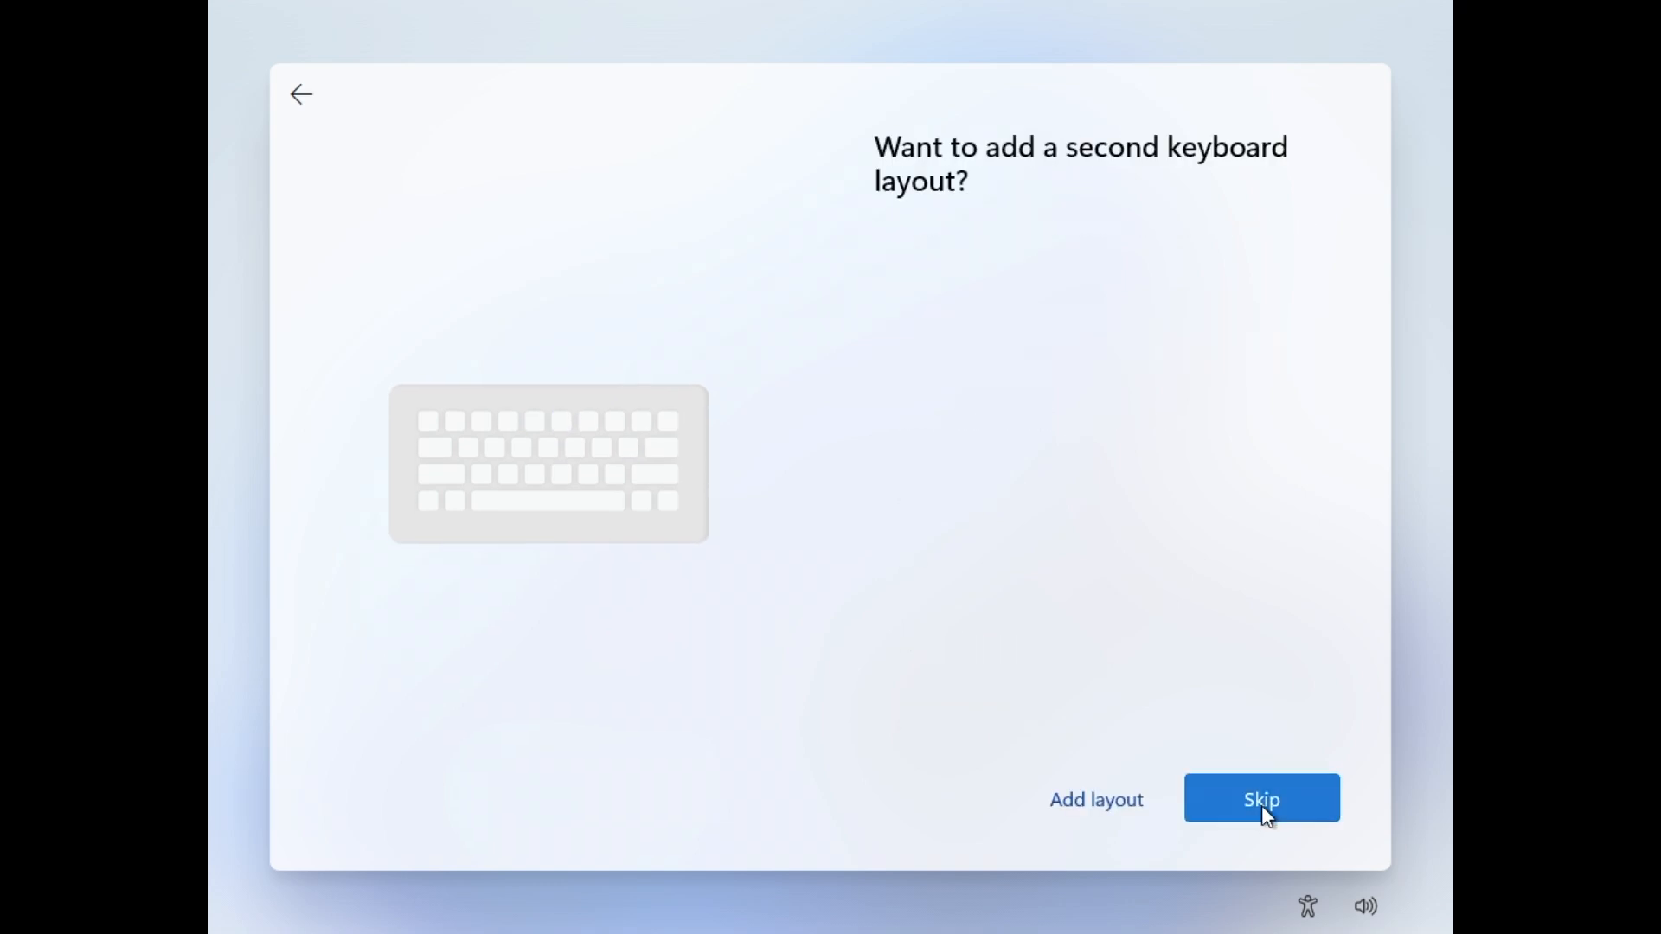
{"action": "left_click", "coordinate": [1261, 798]}
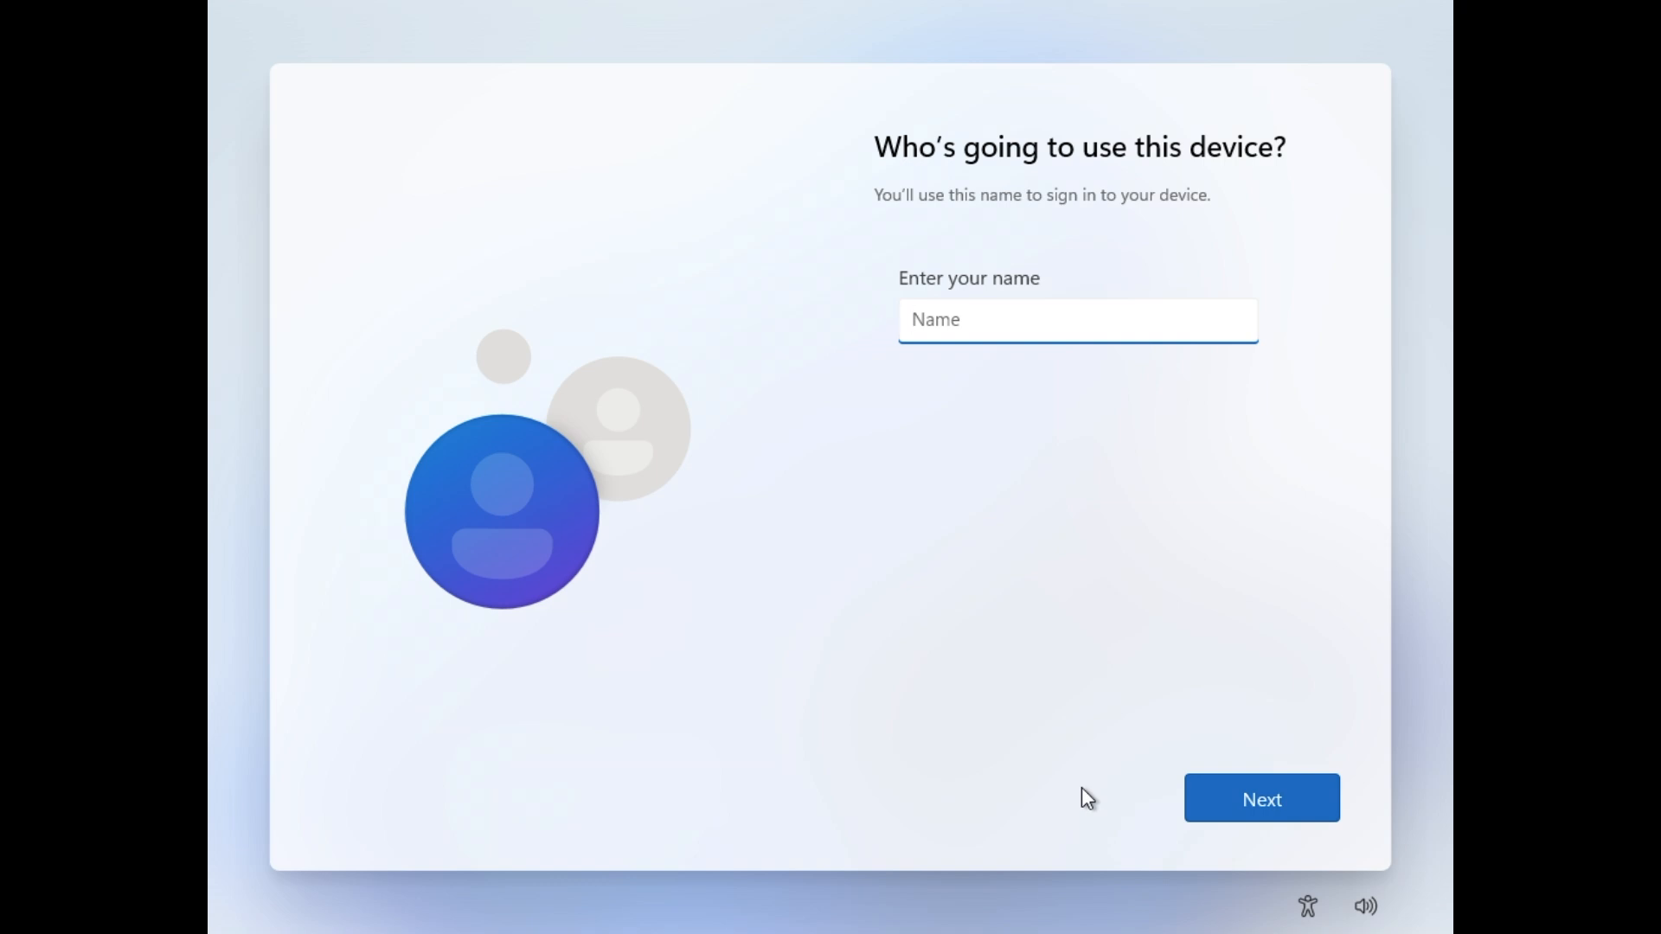
Create the local account John with no password and accept the privacy settings
{"action": "type", "text": "John"}
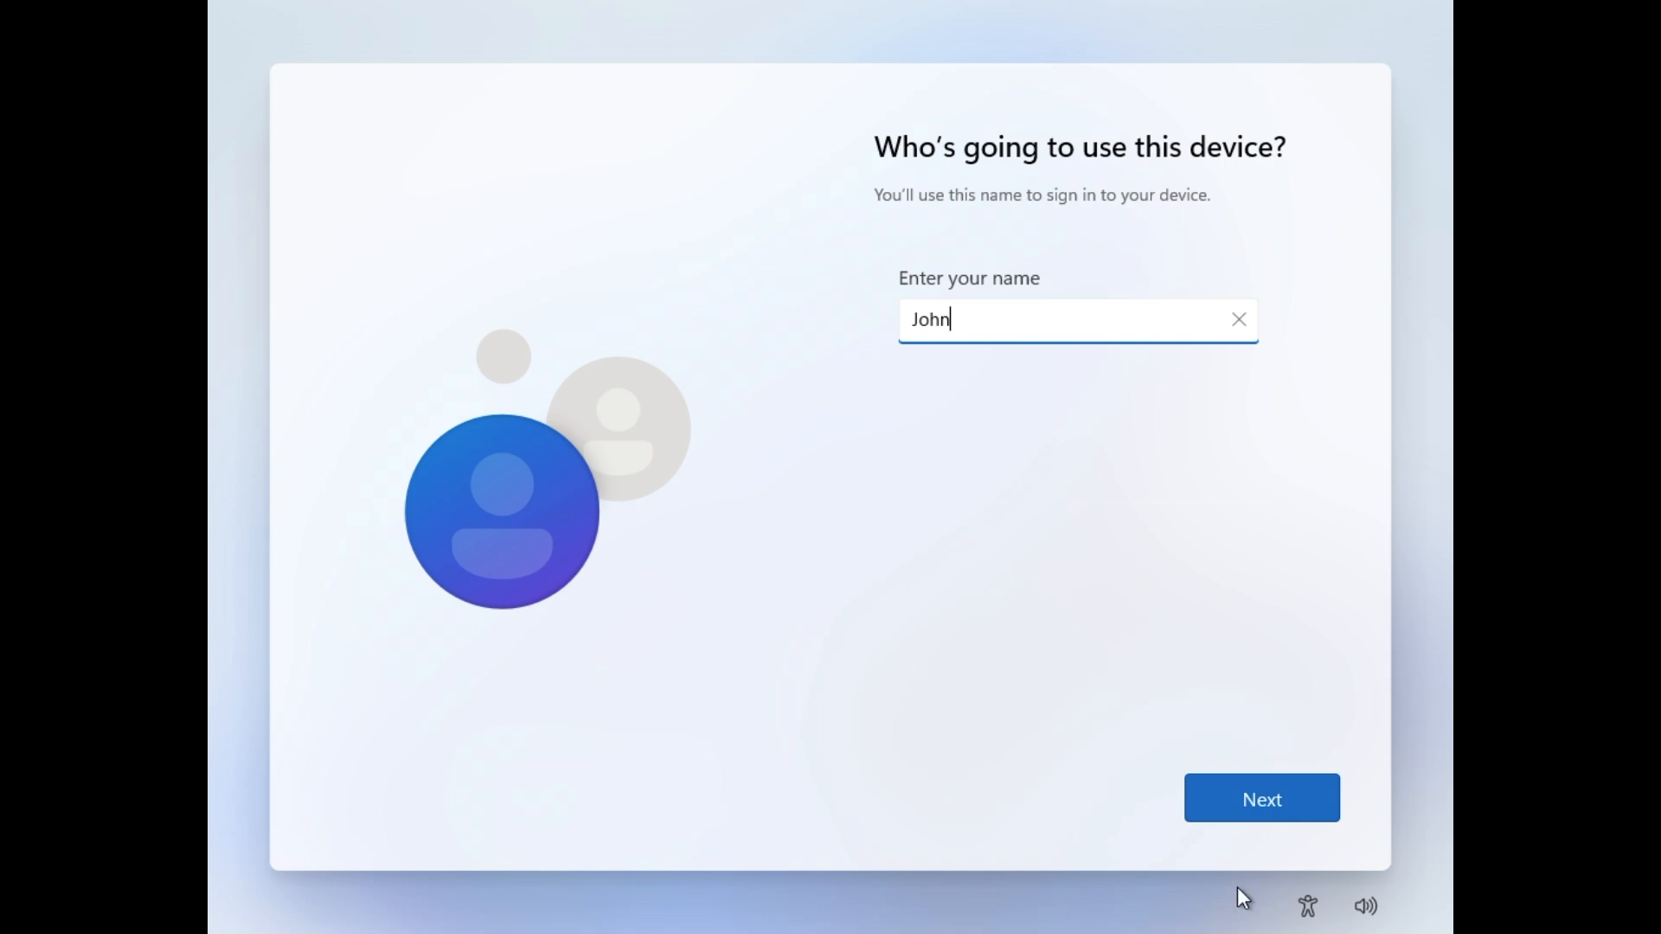
{"action": "left_click", "coordinate": [1260, 798]}
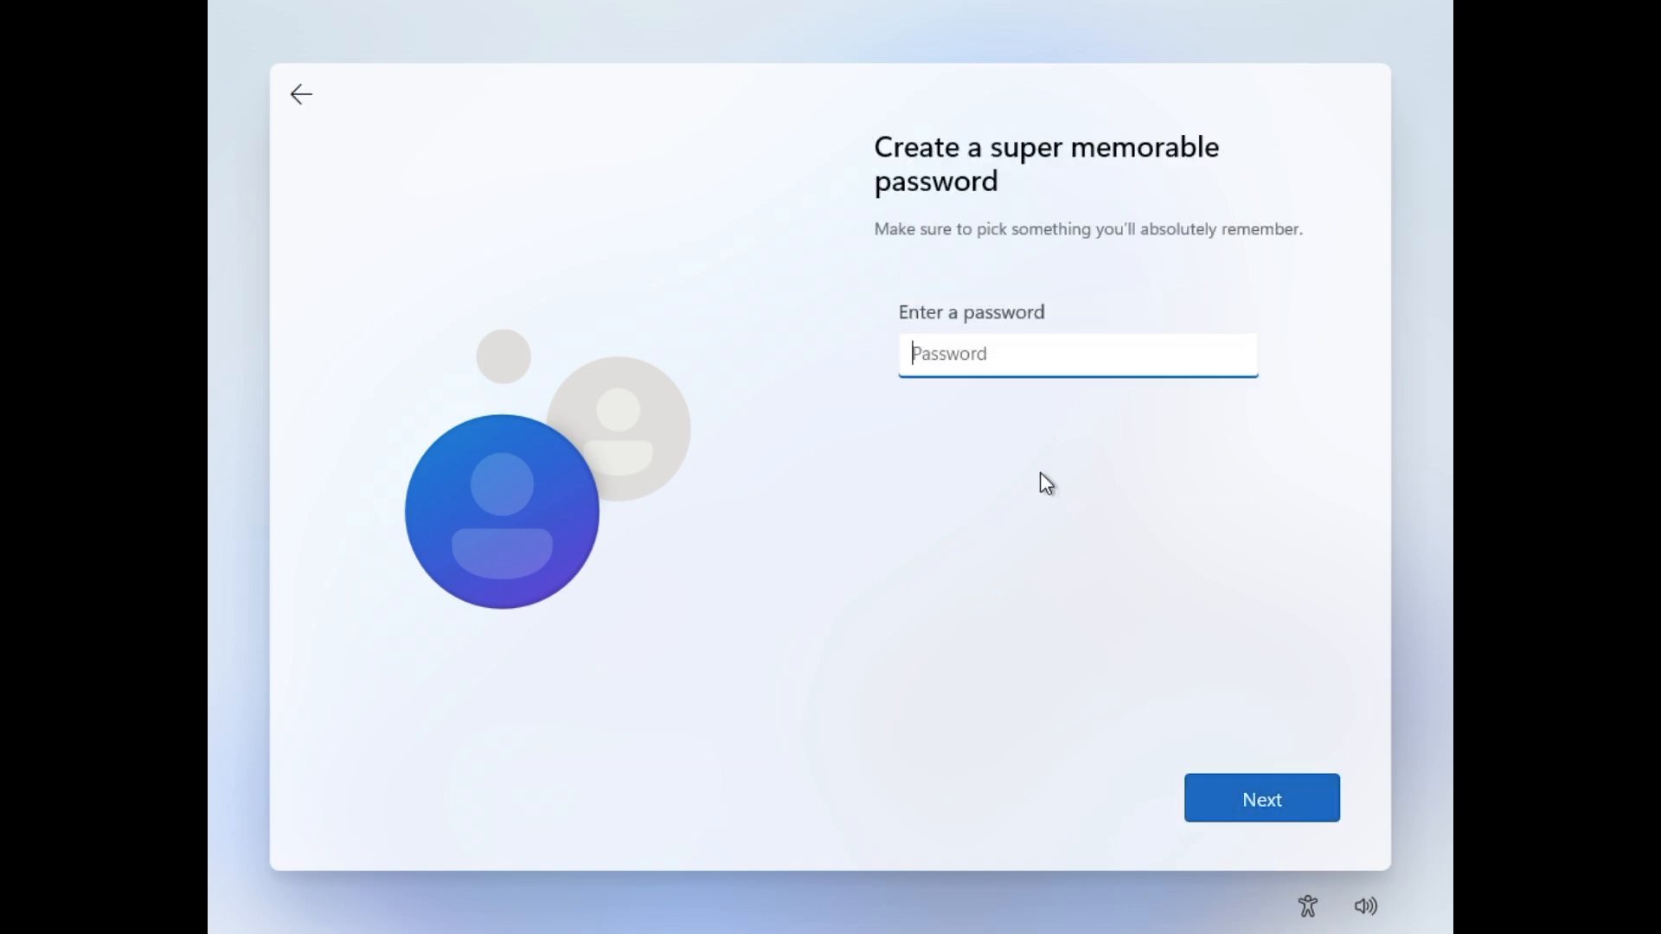
{"action": "left_click", "coordinate": [1260, 798]}
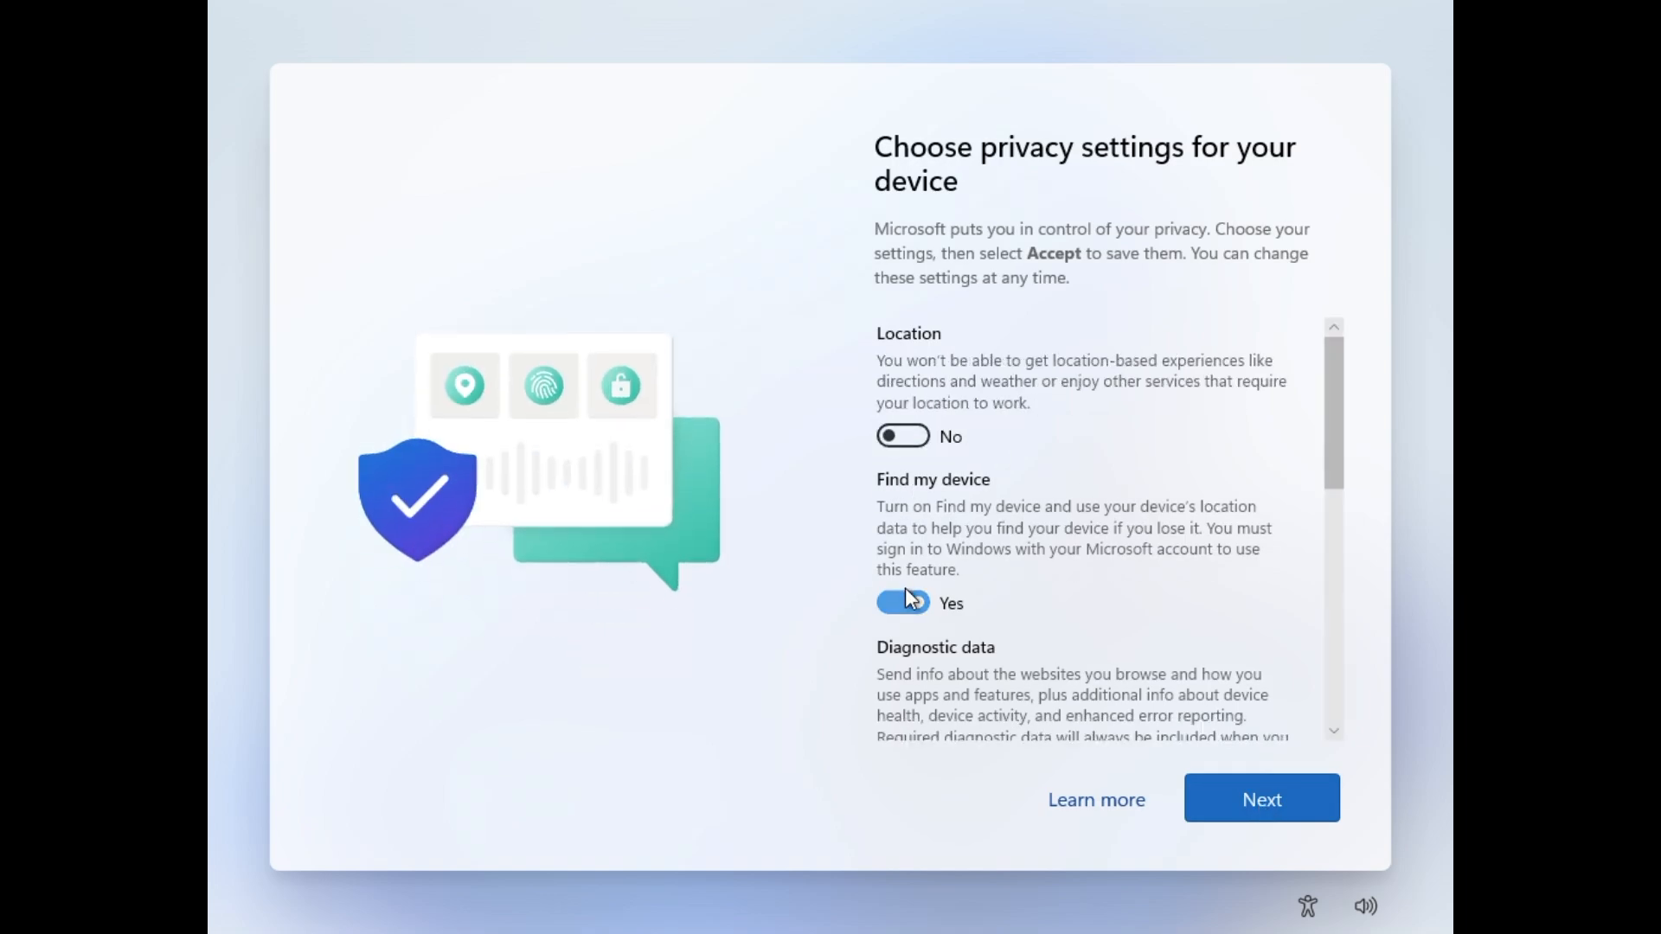
{"action": "scroll", "scroll_direction": "down", "scroll_amount": 3}
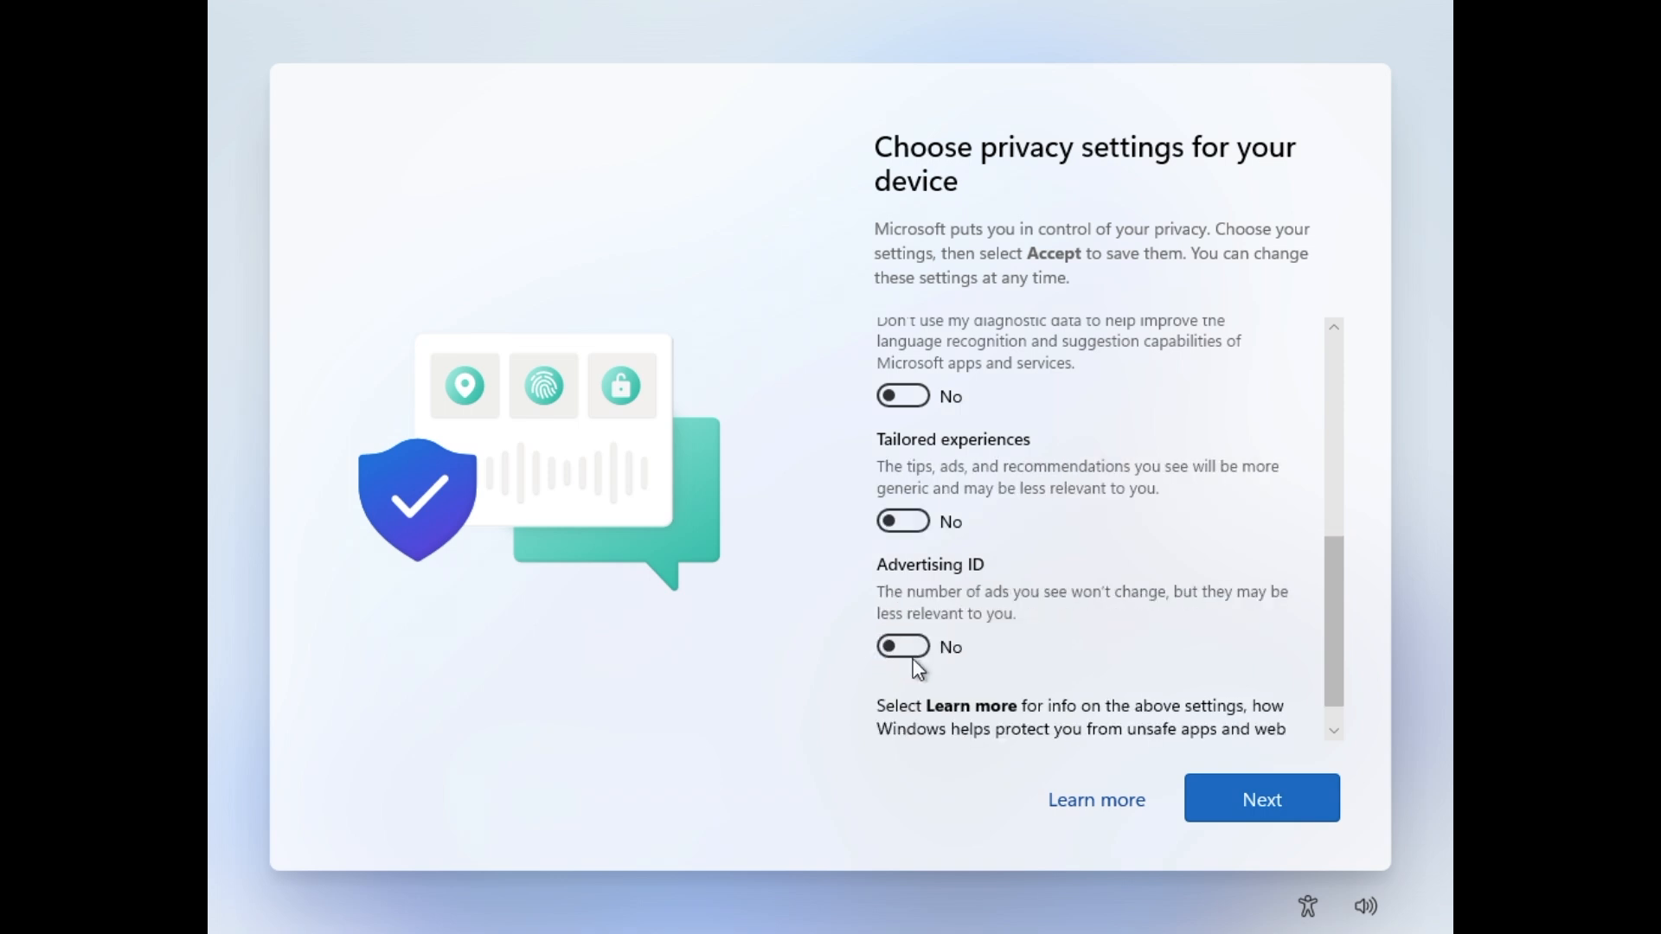
{"action": "left_click", "coordinate": [1260, 798]}
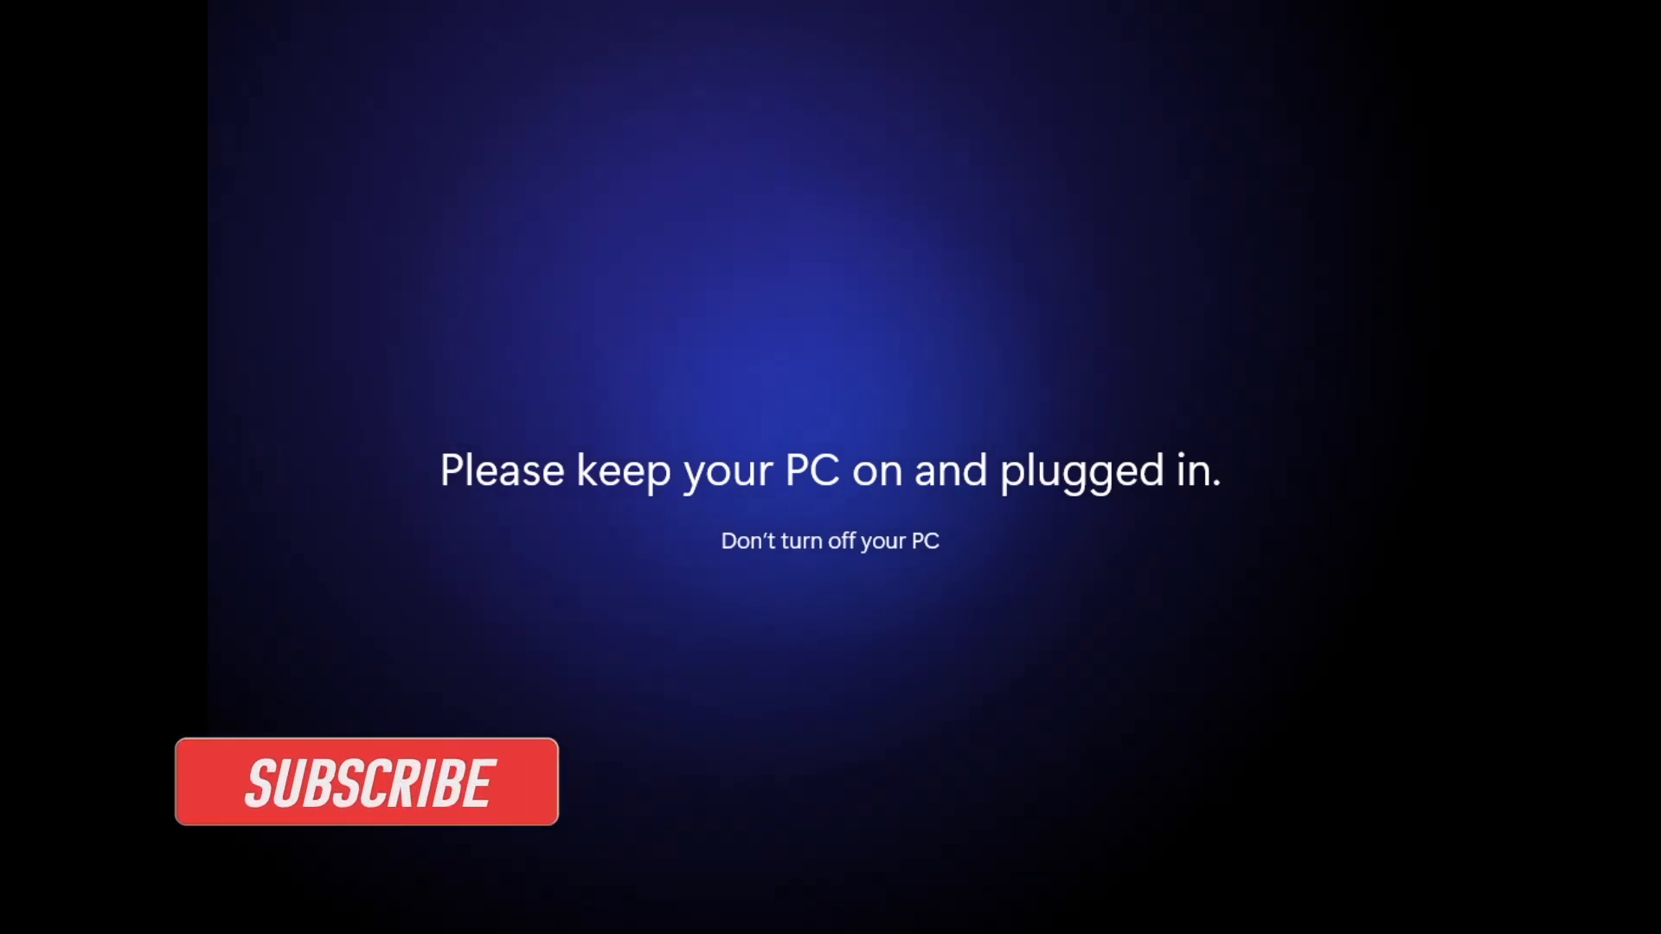
Wait for setup to finish preparing the PC and reach the desktop
{"action": "left_click", "coordinate": [365, 782]}
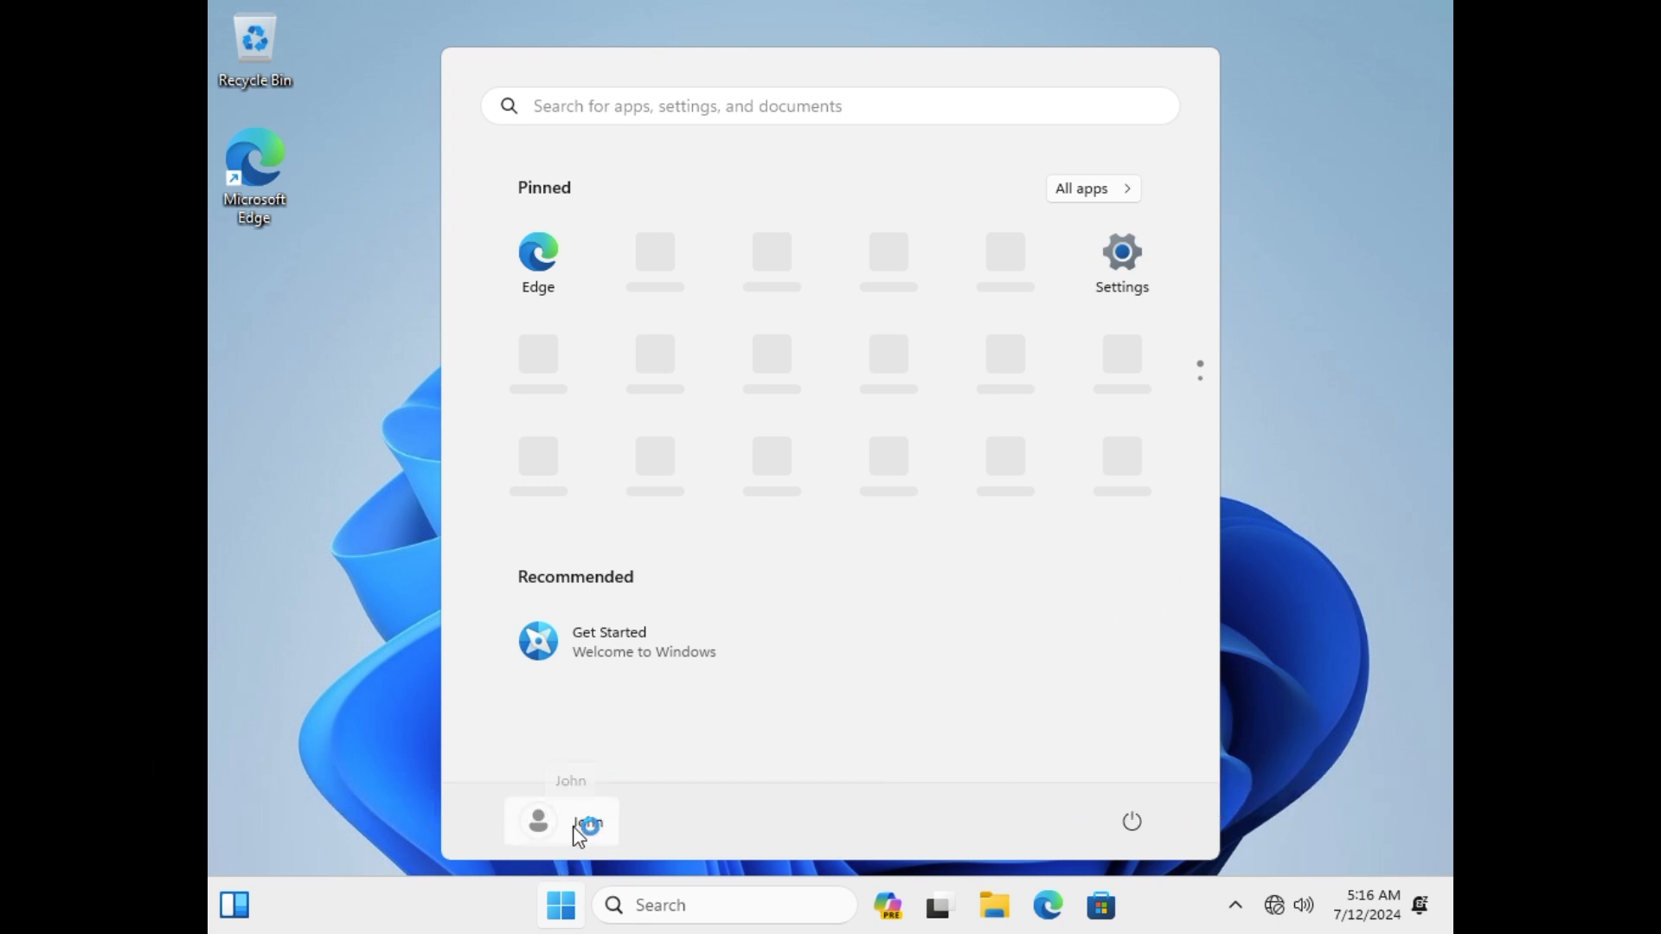
{"action": "mouse_move", "coordinate": [537, 821]}
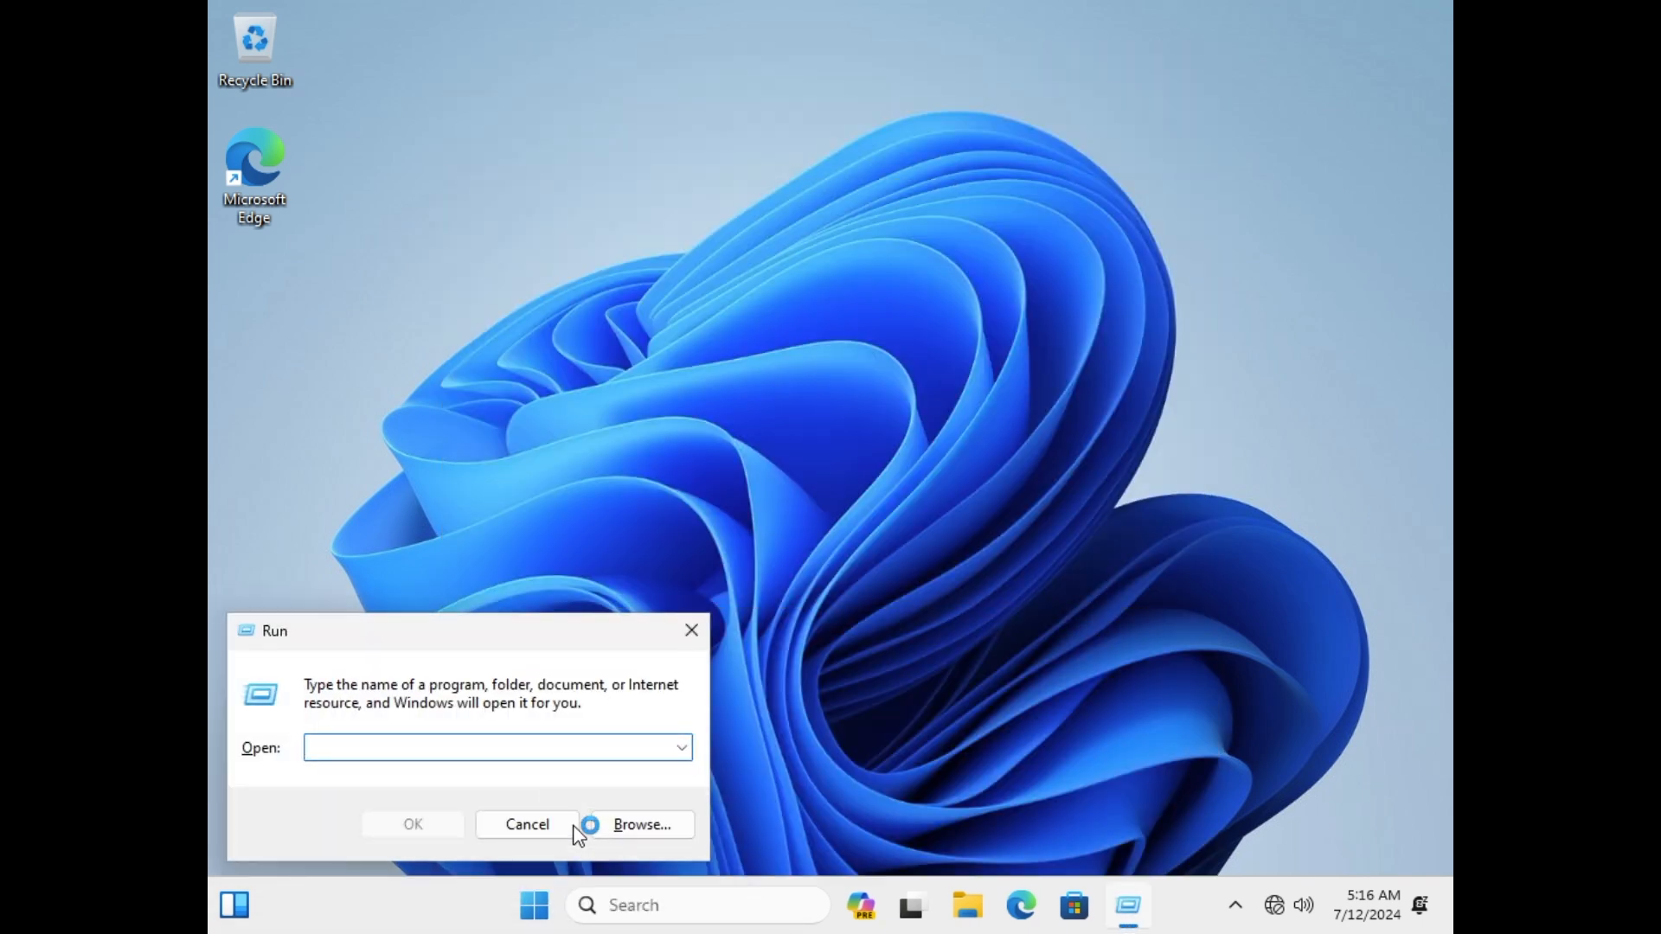
Re-enable the Ethernet0 adapter from ncpa.cpl and close Network Connections
{"action": "type", "text": "nc"}
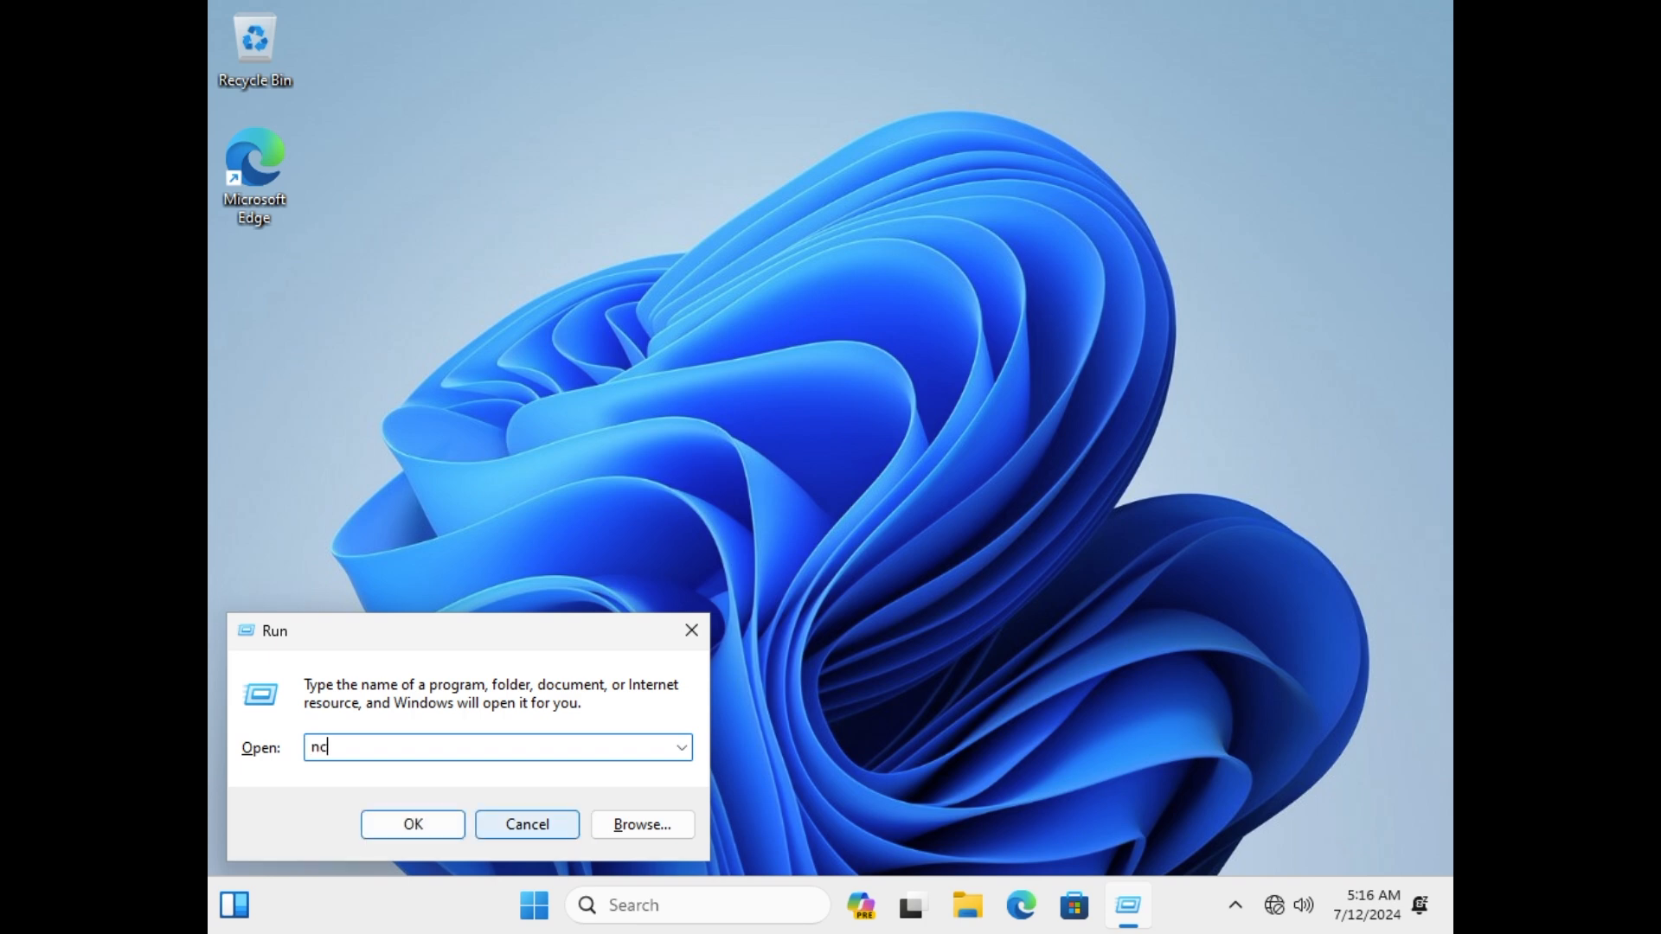
{"action": "type", "text": "pa.cpl"}
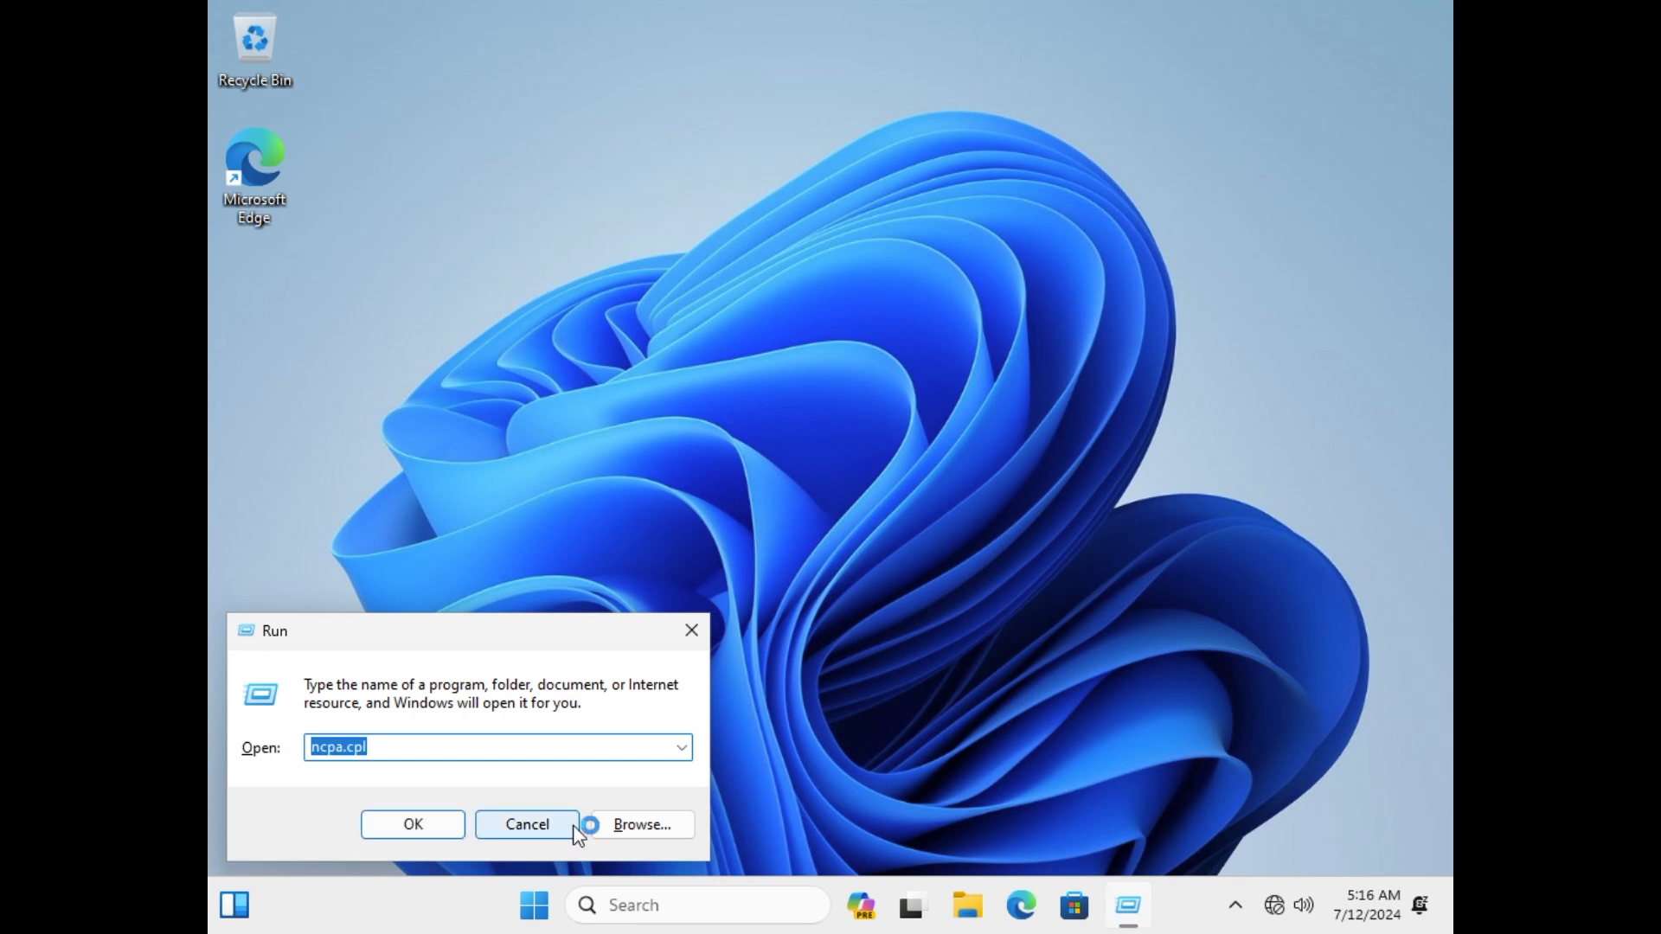
{"action": "left_click", "coordinate": [412, 825]}
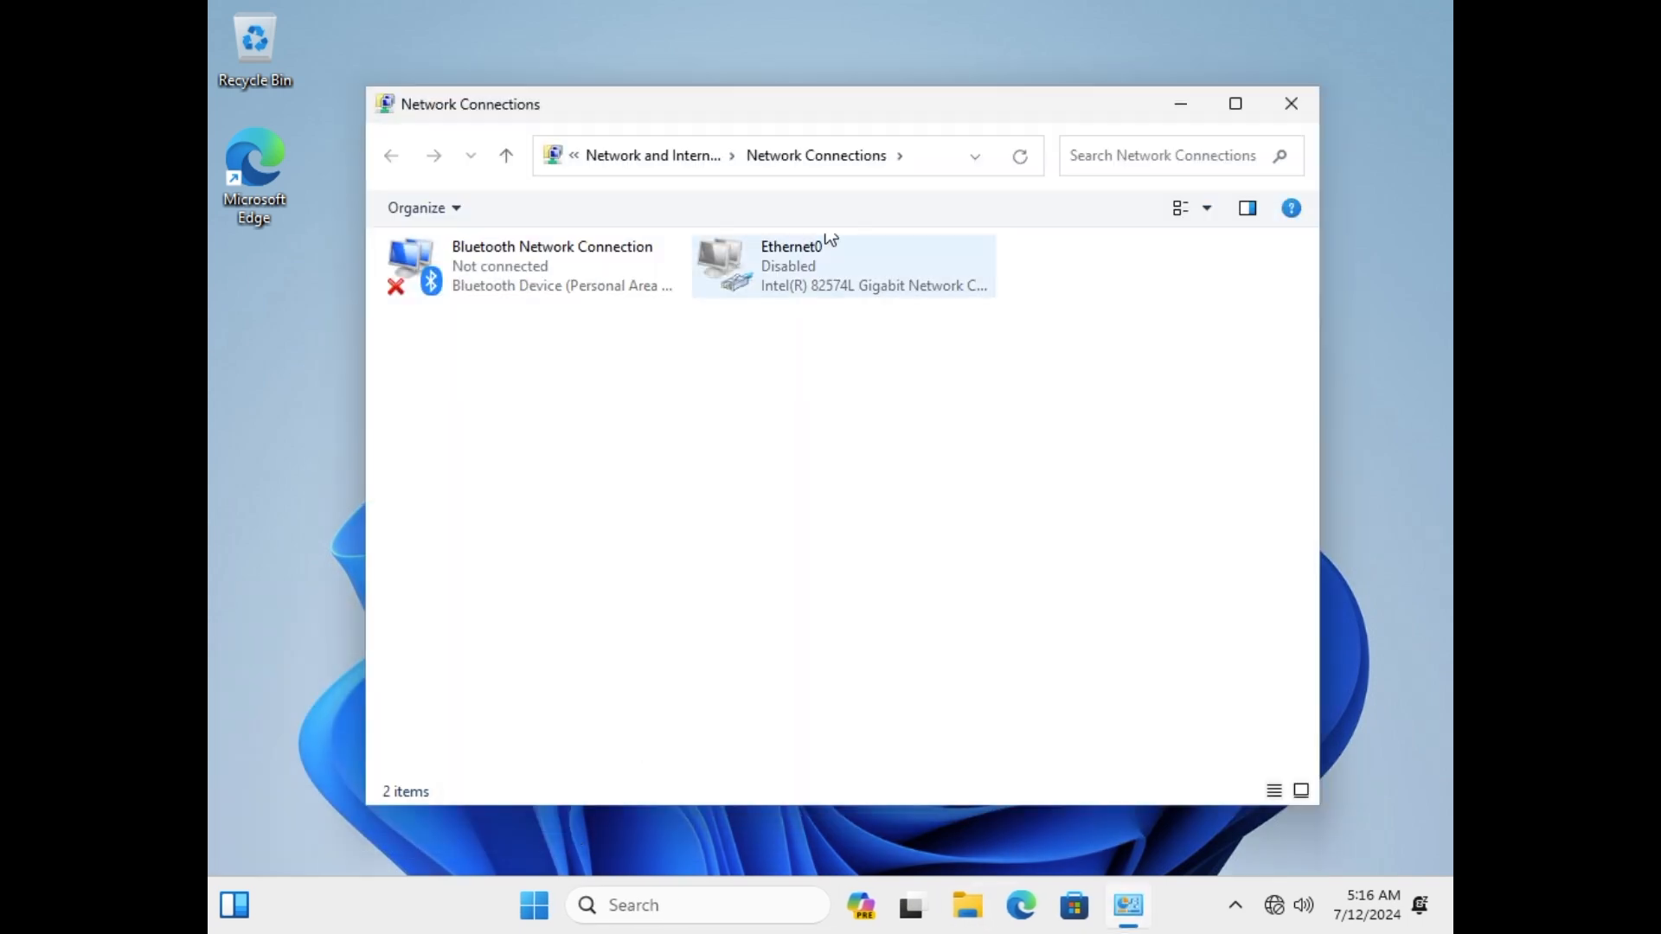
{"action": "right_click", "coordinate": [826, 265]}
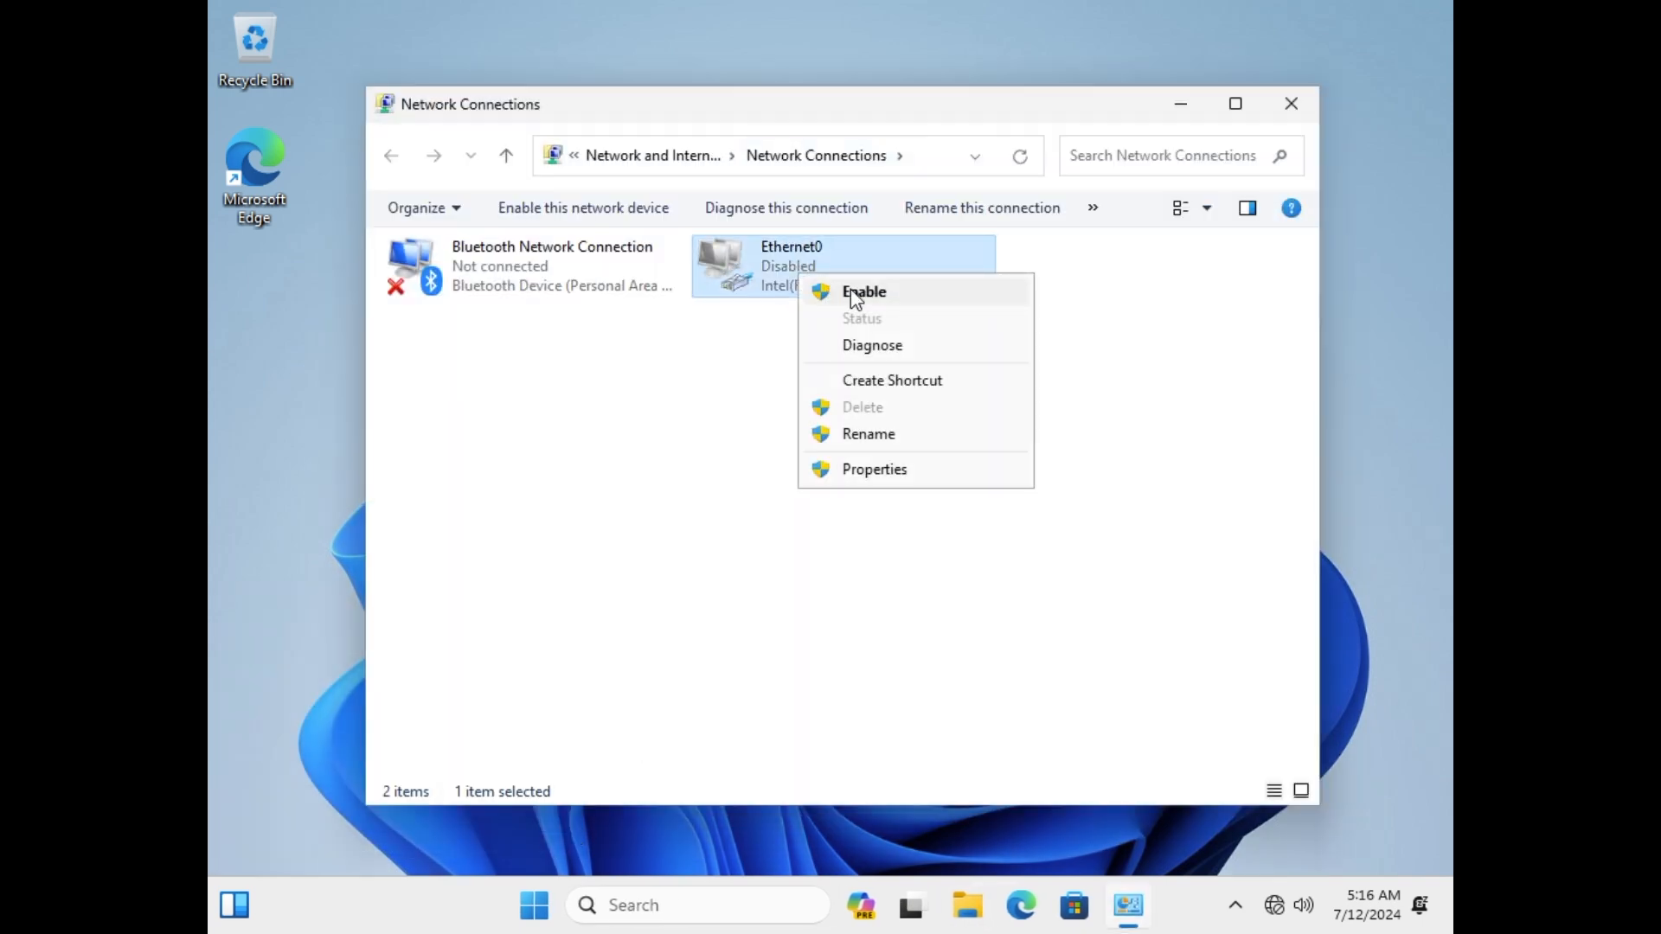
{"action": "left_click", "coordinate": [863, 292]}
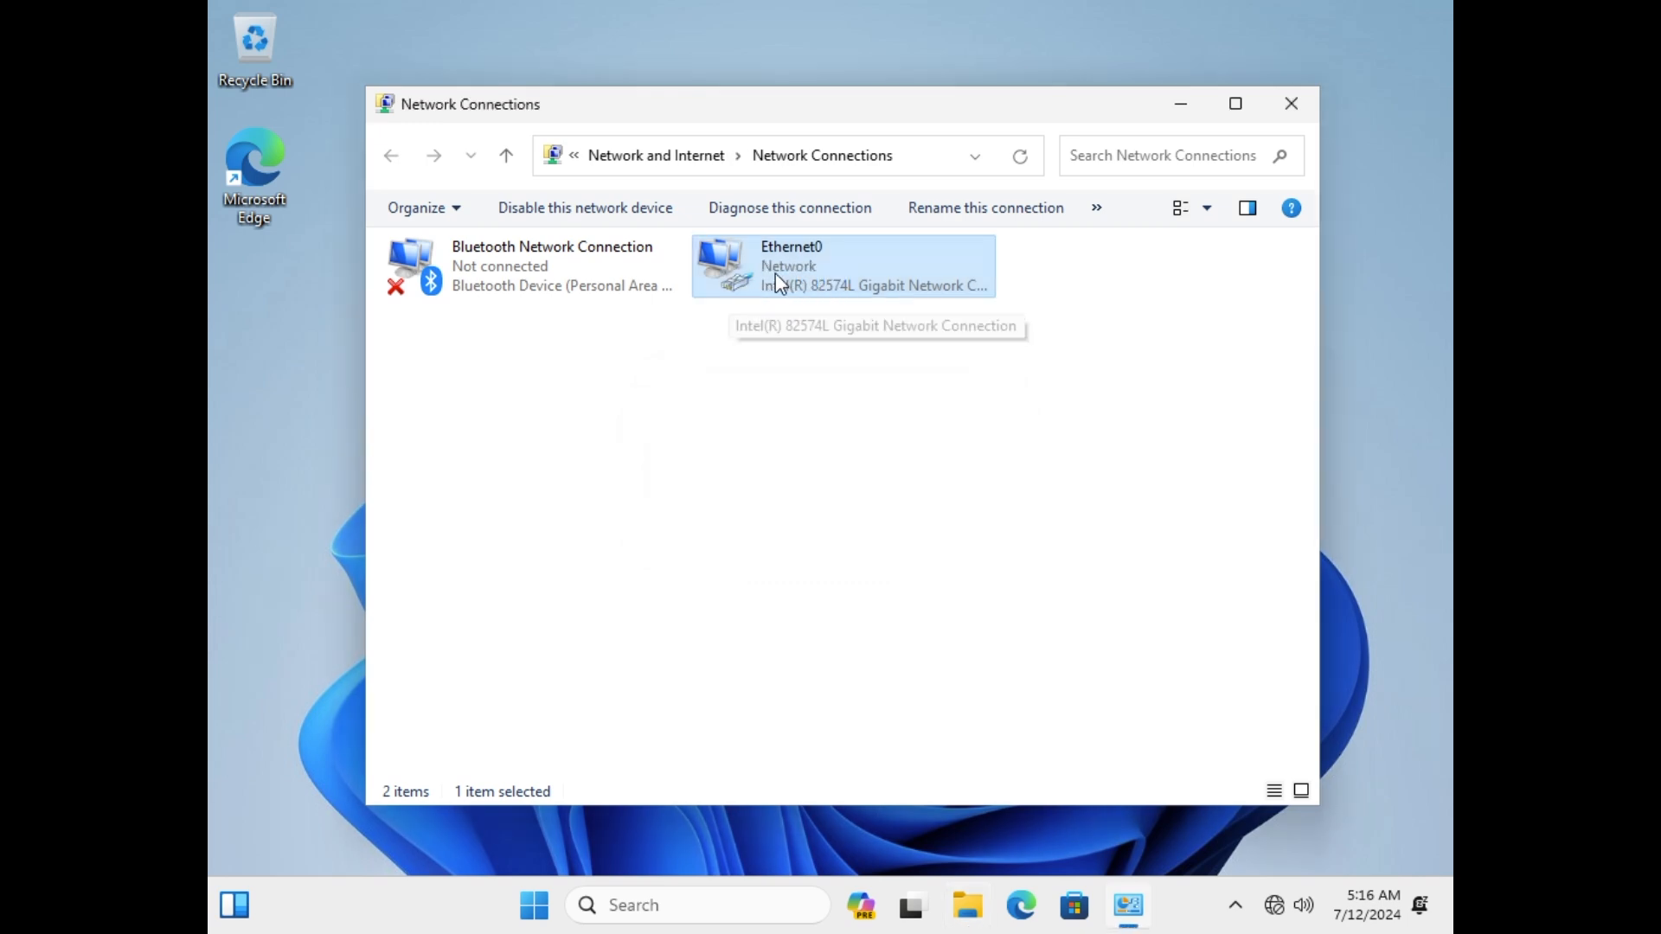
{"action": "left_click", "coordinate": [1290, 103]}
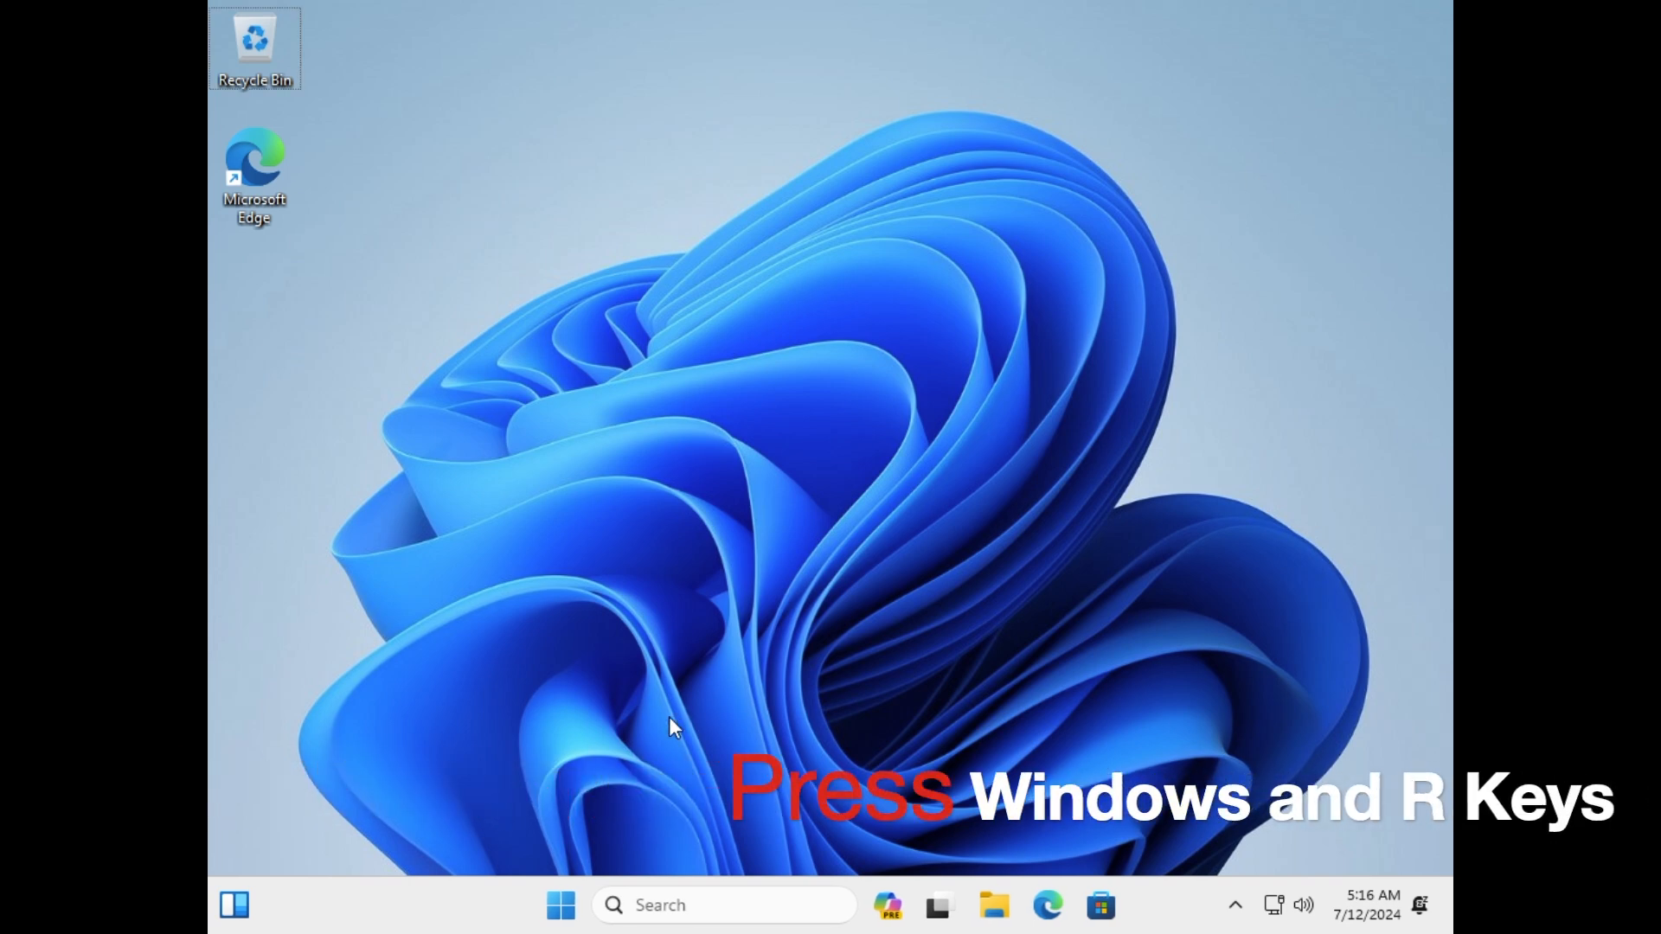
Launch netplwiz from Run to view John in the Administrators group
{"action": "key", "text": "win+r"}
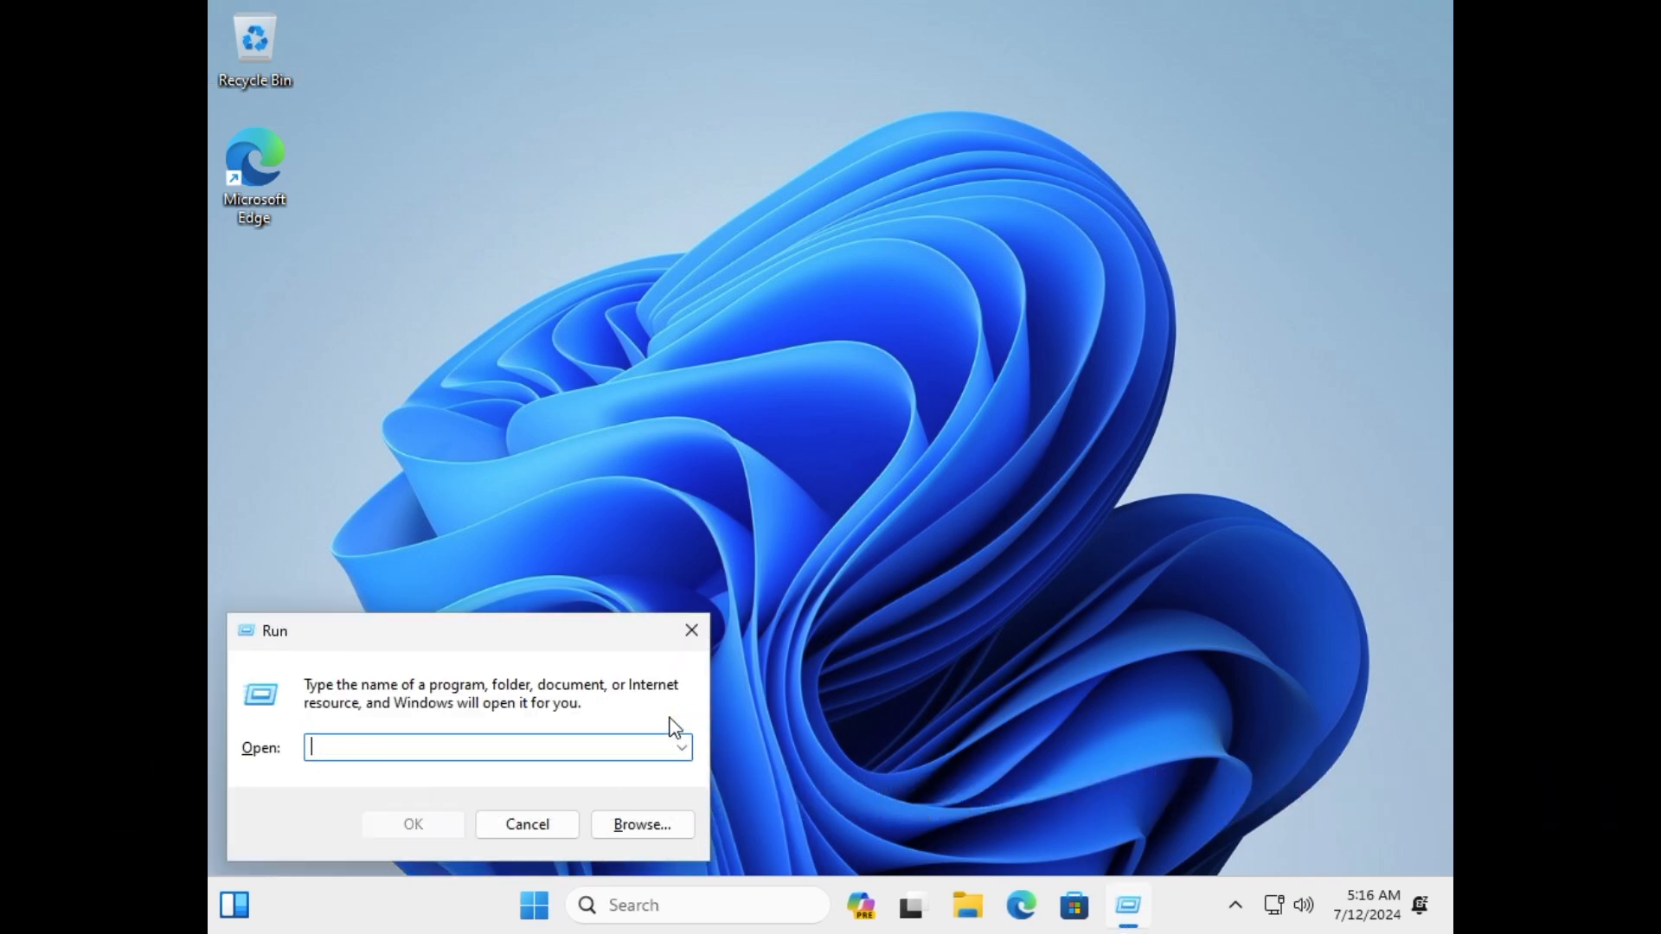
{"action": "type", "text": "netplwiz"}
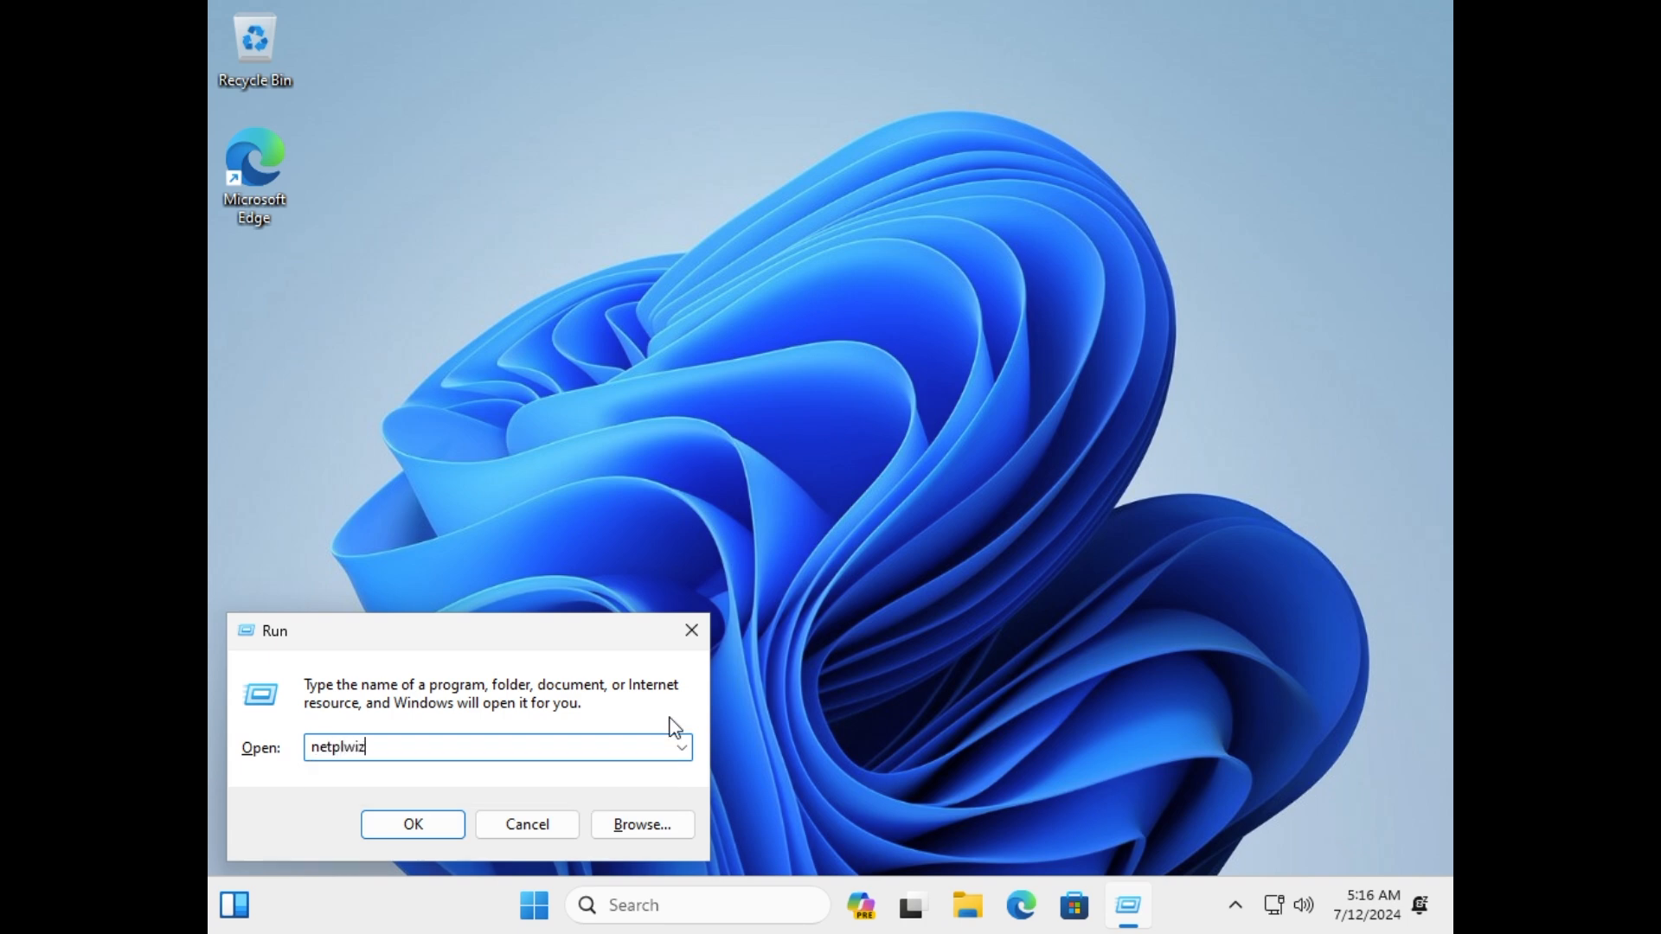
{"action": "left_click", "coordinate": [411, 824]}
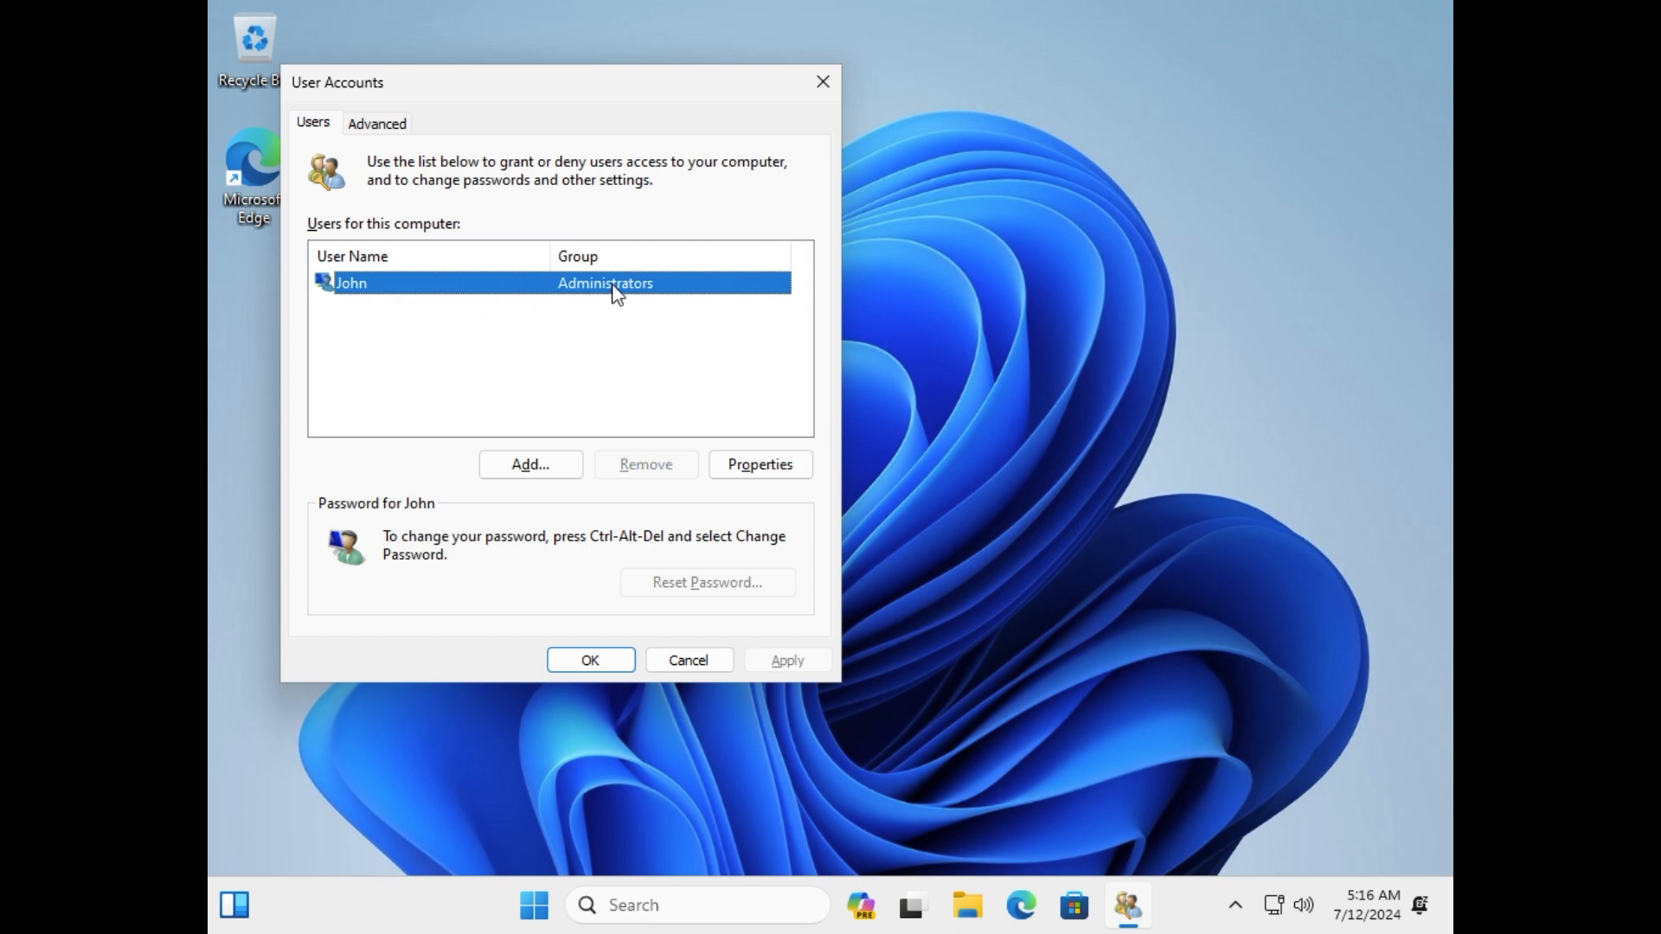
{"action": "mouse_move", "coordinate": [570, 293]}
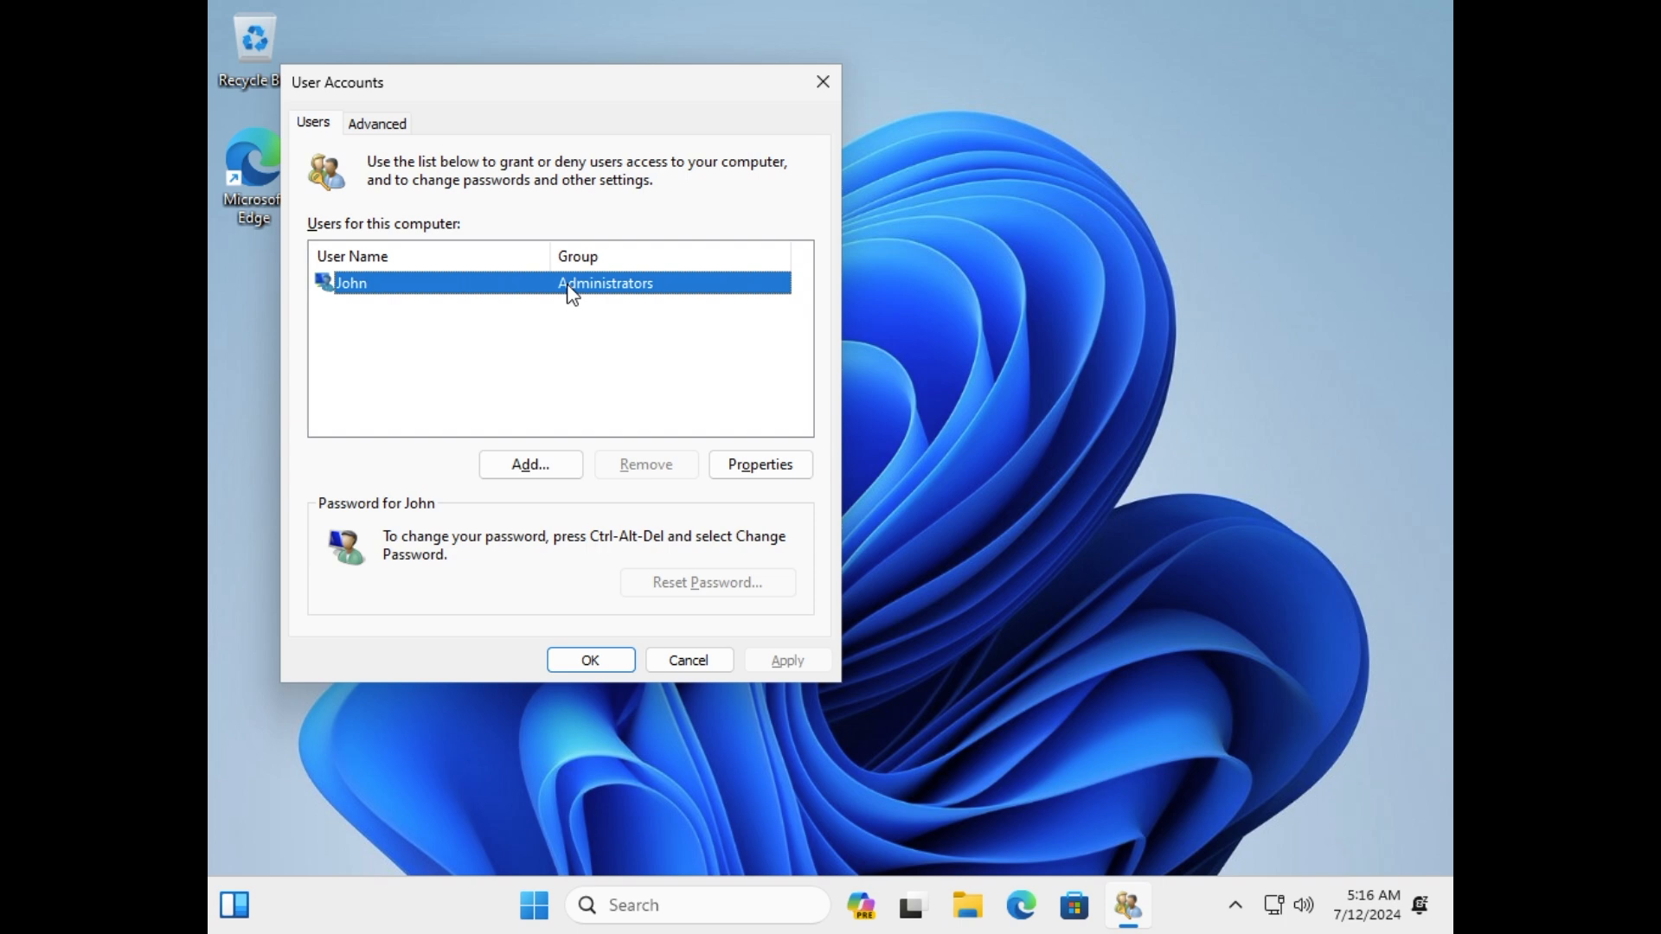
{"action": "mouse_move", "coordinate": [491, 876]}
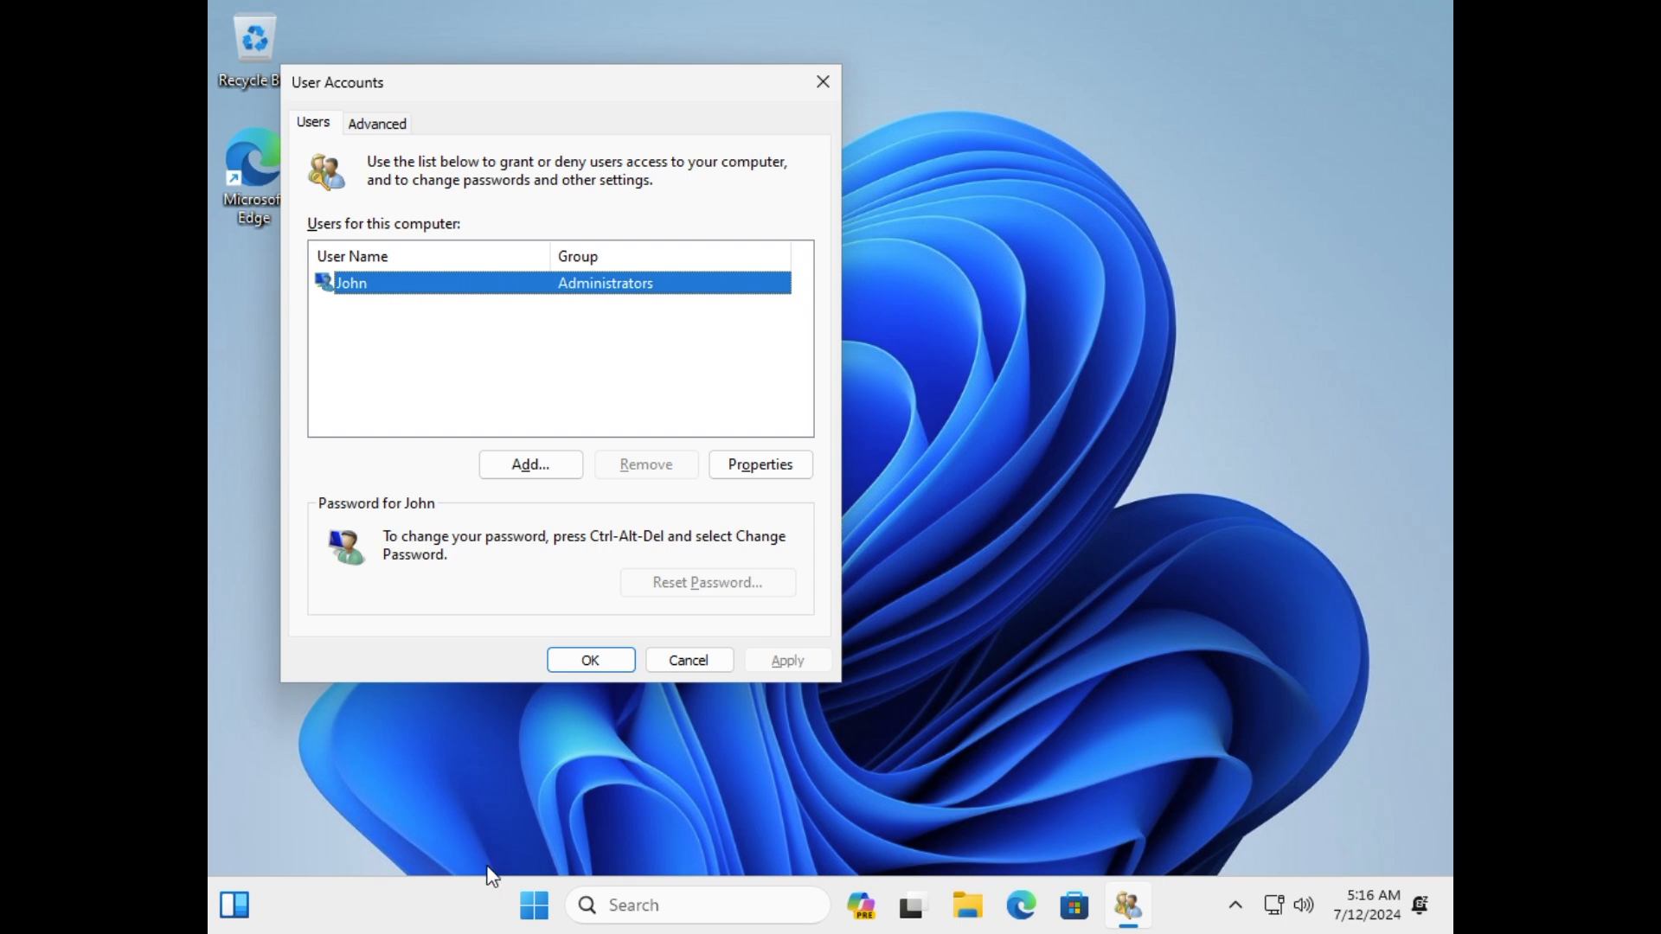
{"action": "left_click", "coordinate": [533, 905]}
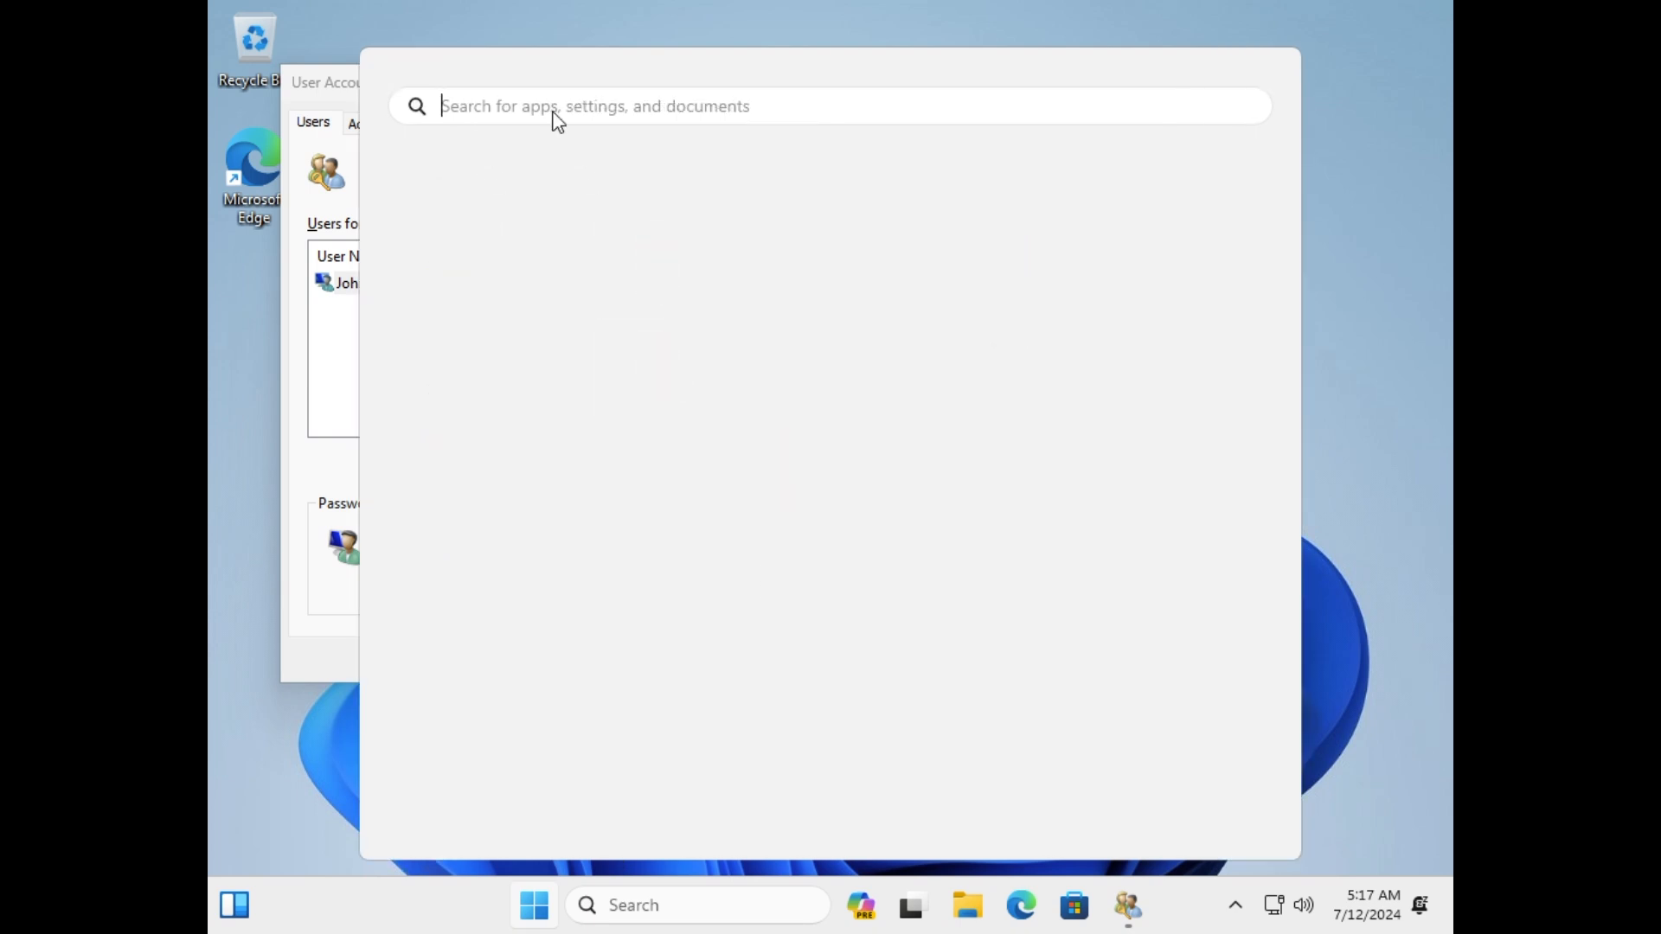
Run 'net user John *' in an administrator Command Prompt and enter the new password twice
{"action": "type", "text": "cmd"}
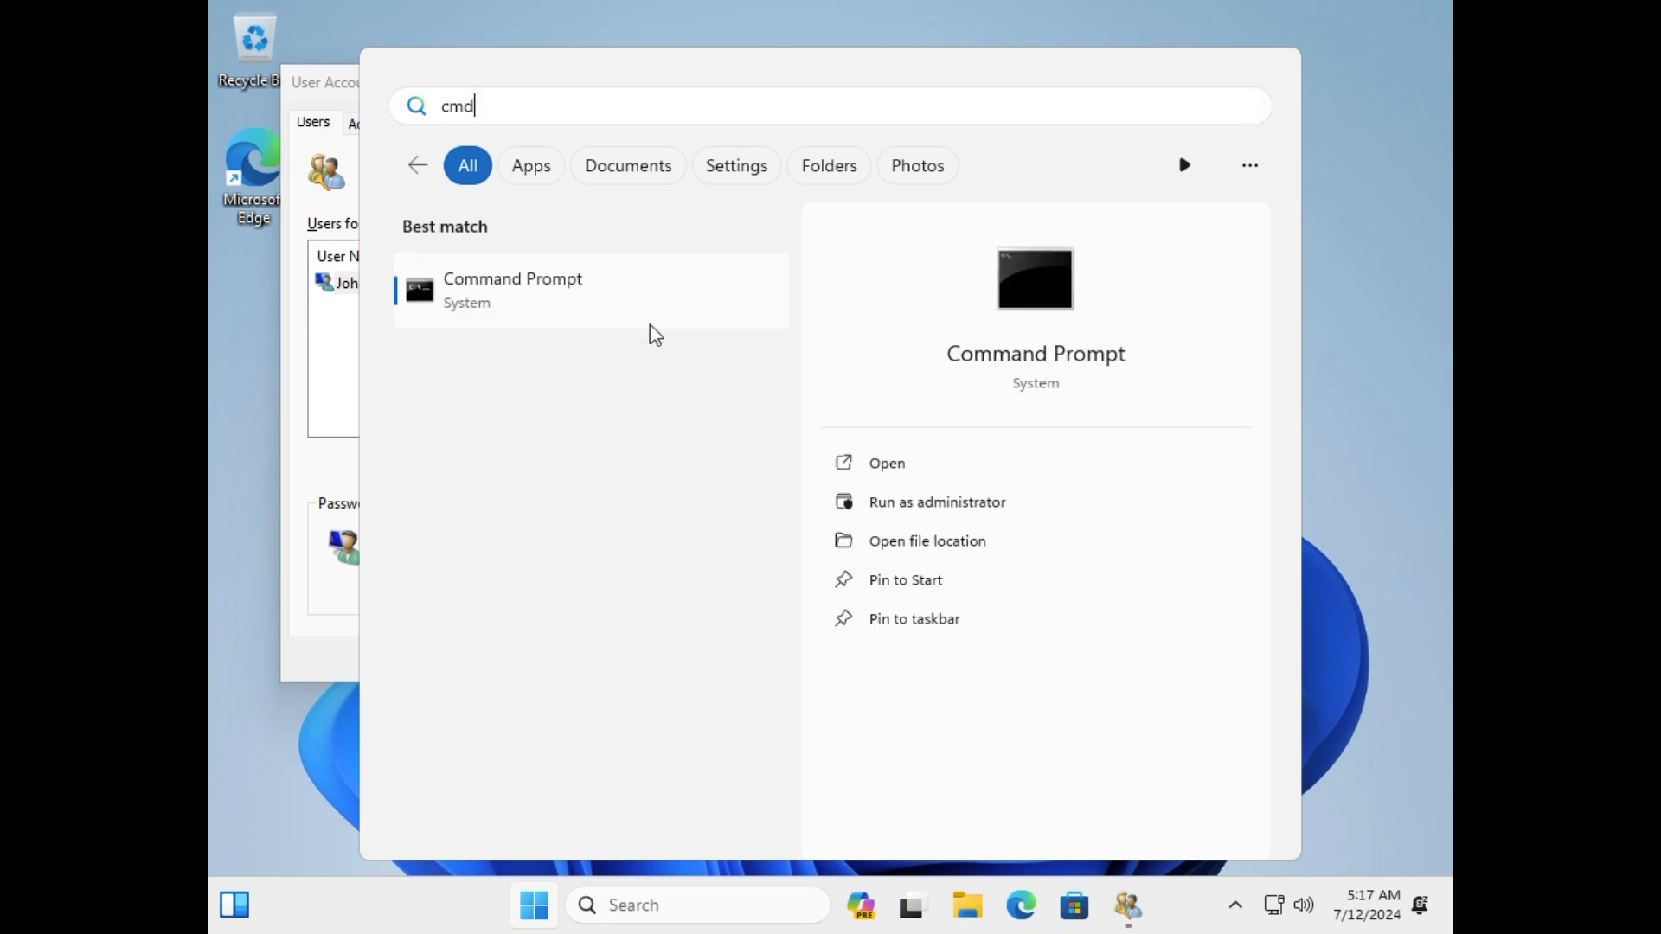
{"action": "left_click", "coordinate": [935, 502]}
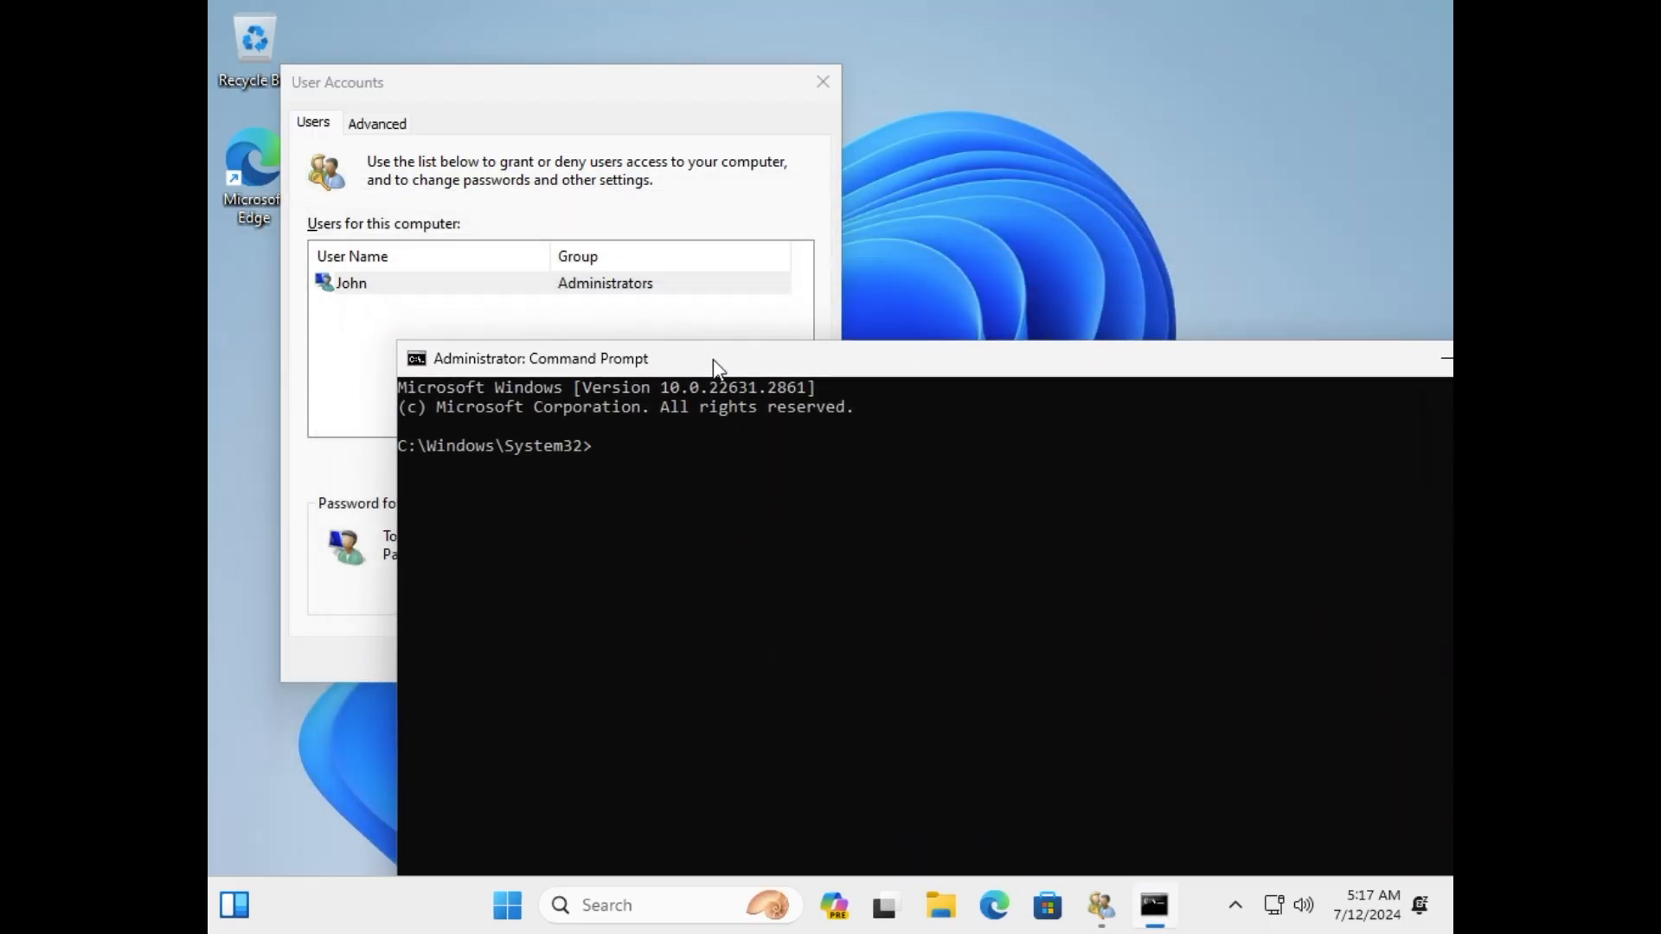
{"action": "type", "text": "net"}
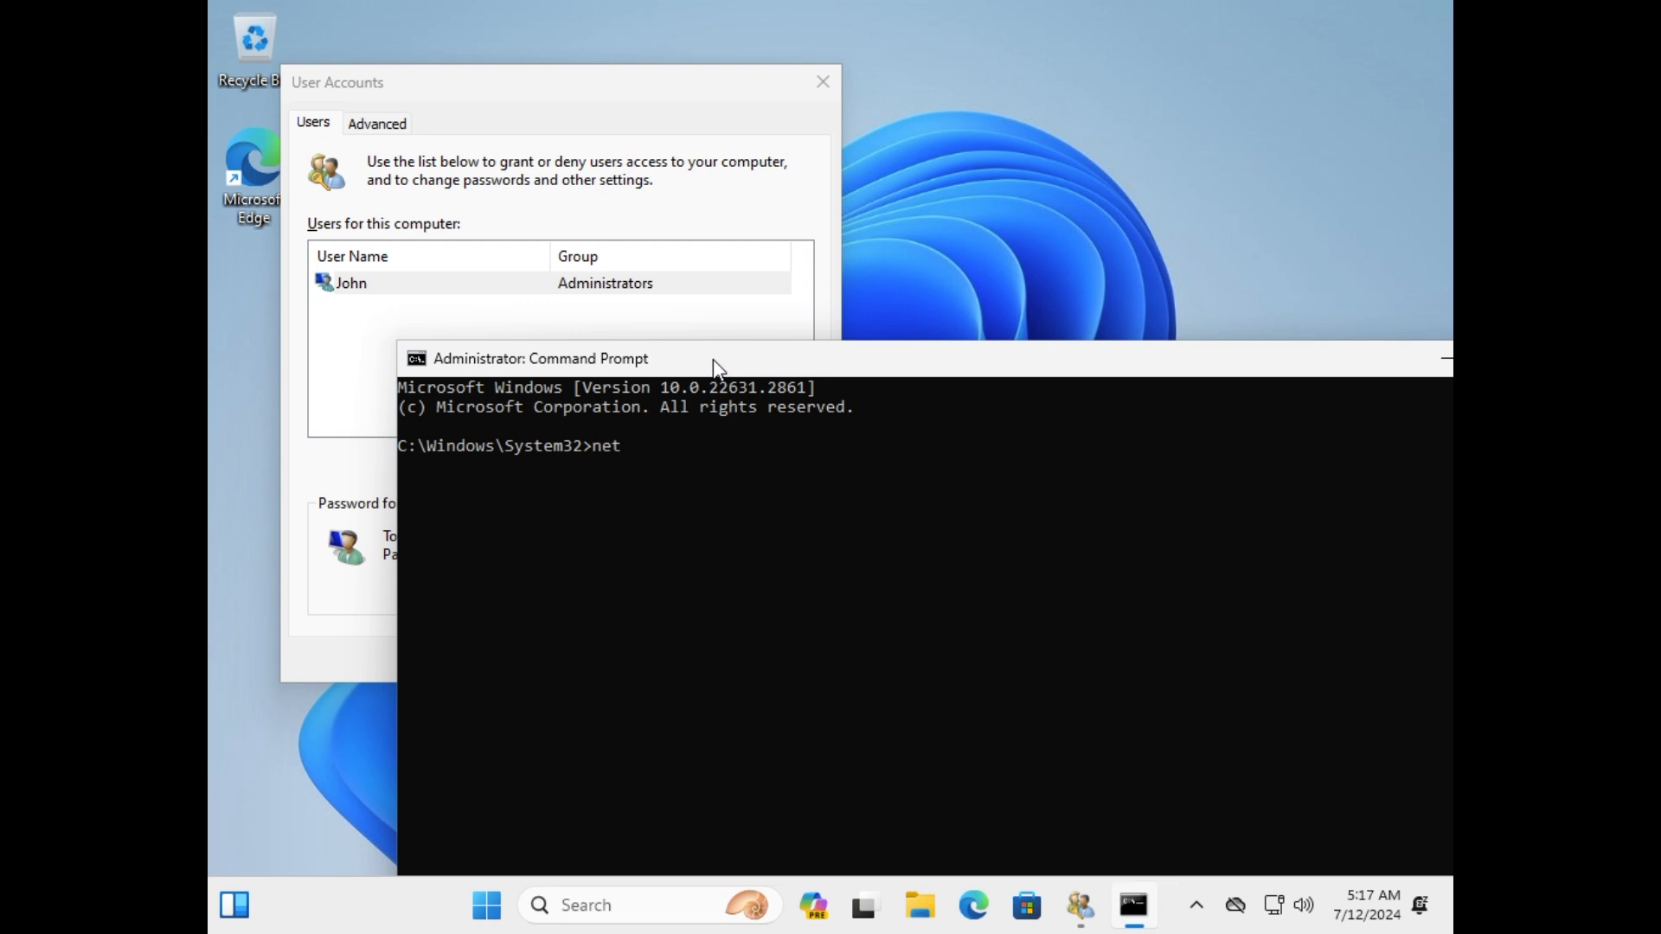
{"action": "type", "text": "user"}
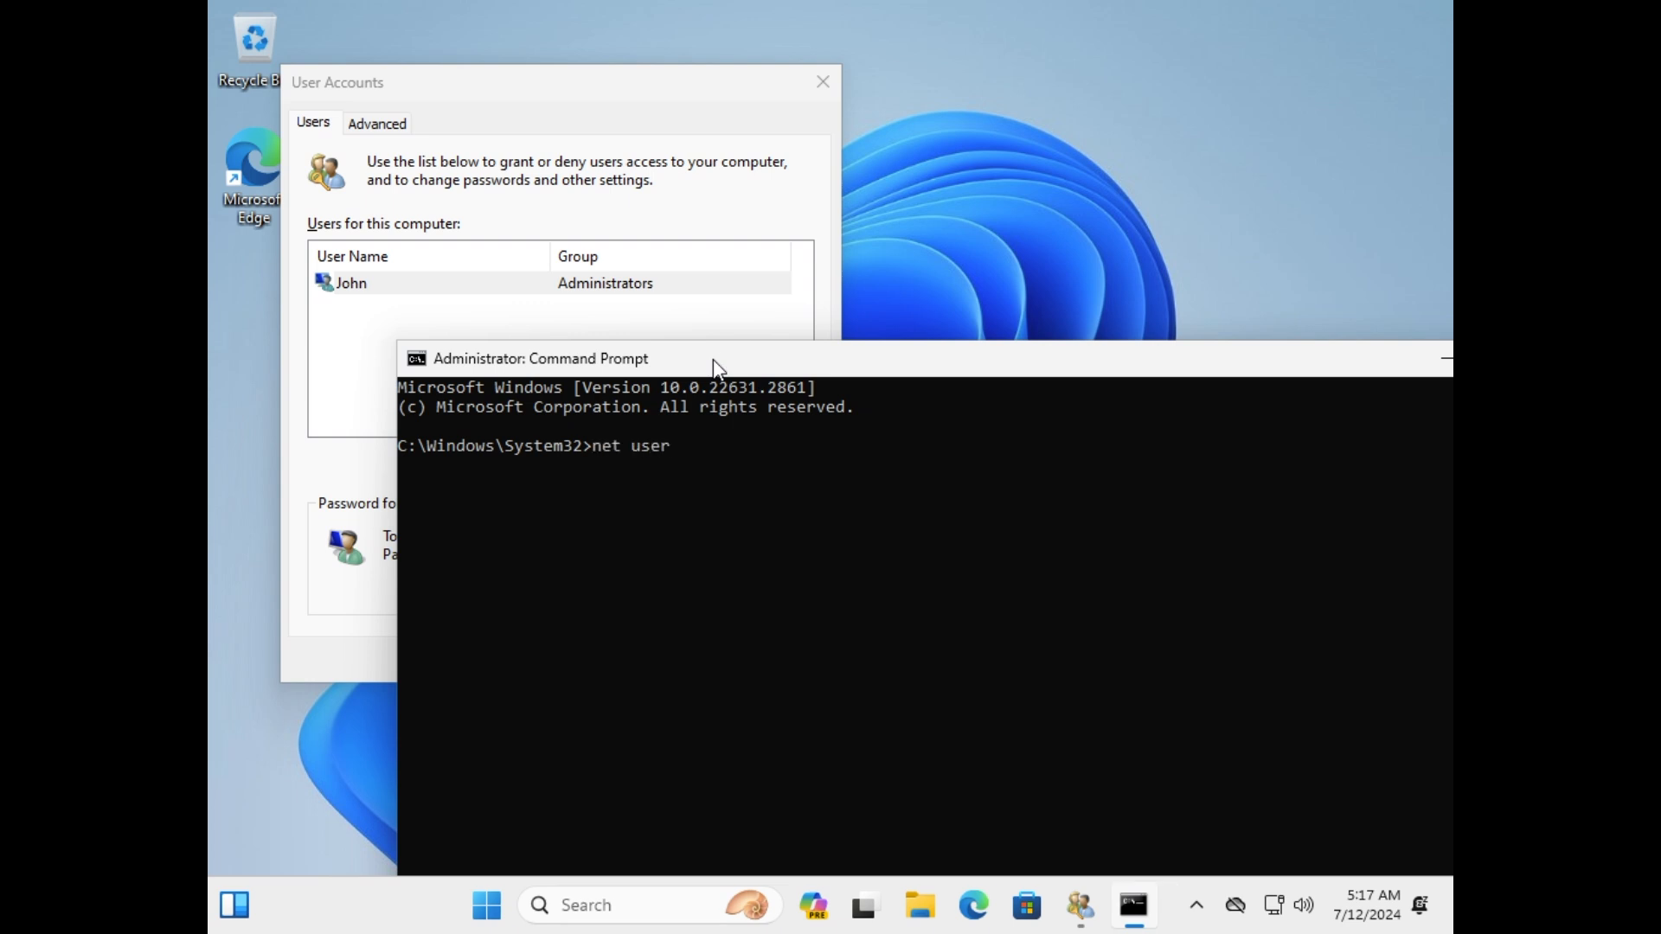
{"action": "type", "text": "John *"}
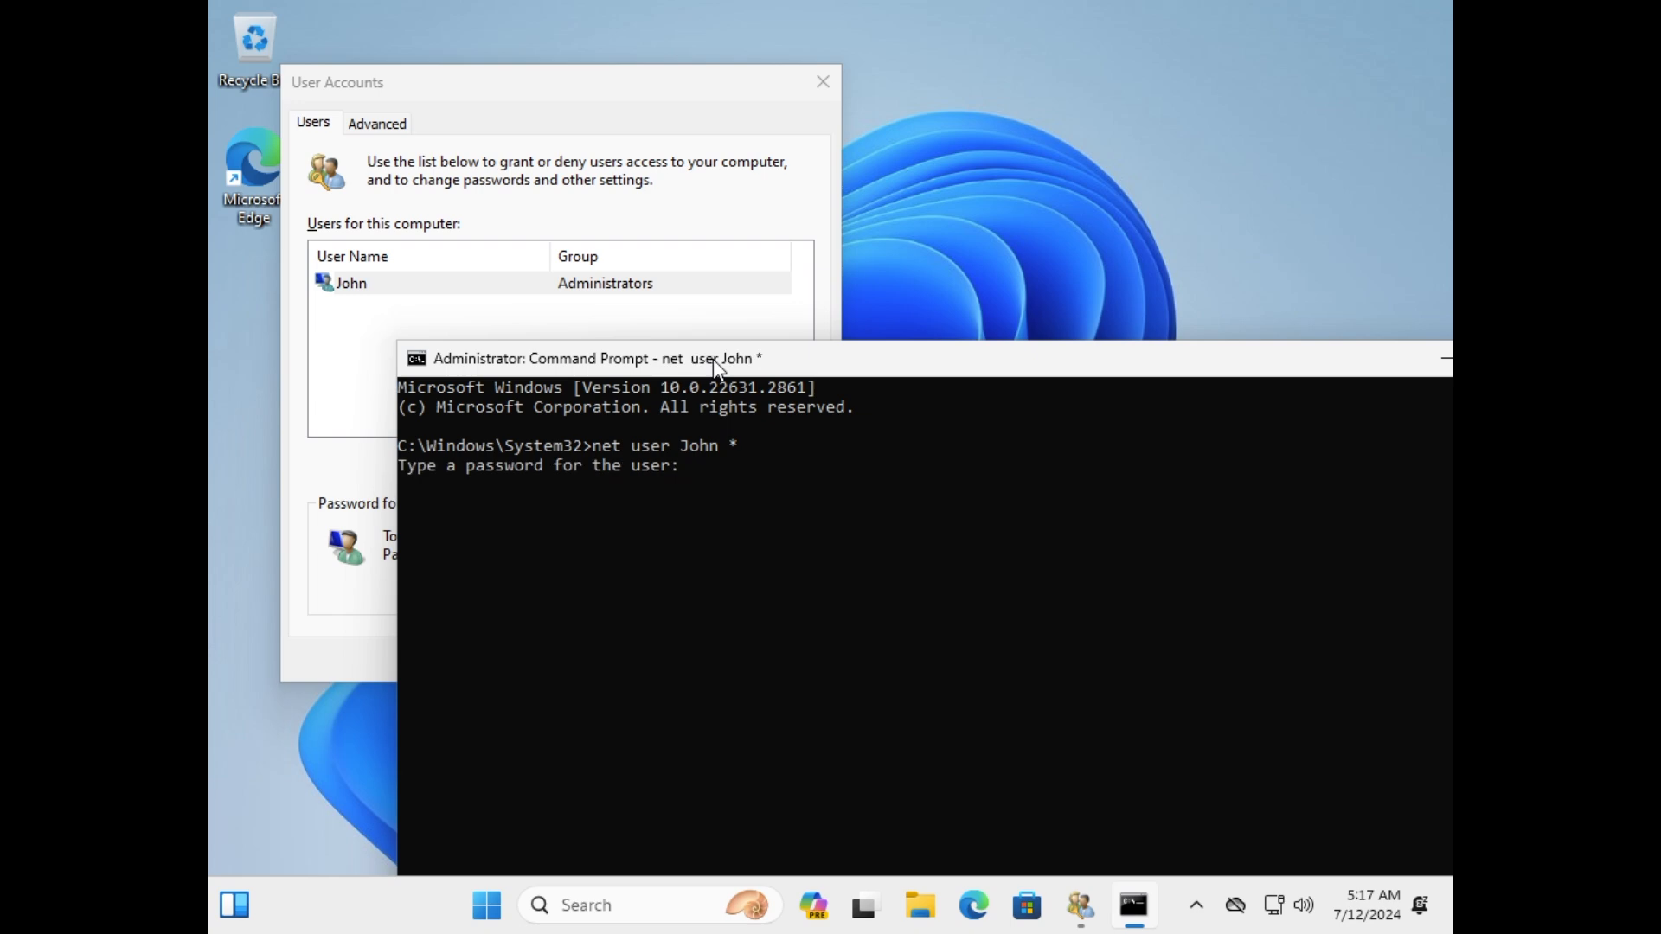
{"action": "key", "text": "enter"}
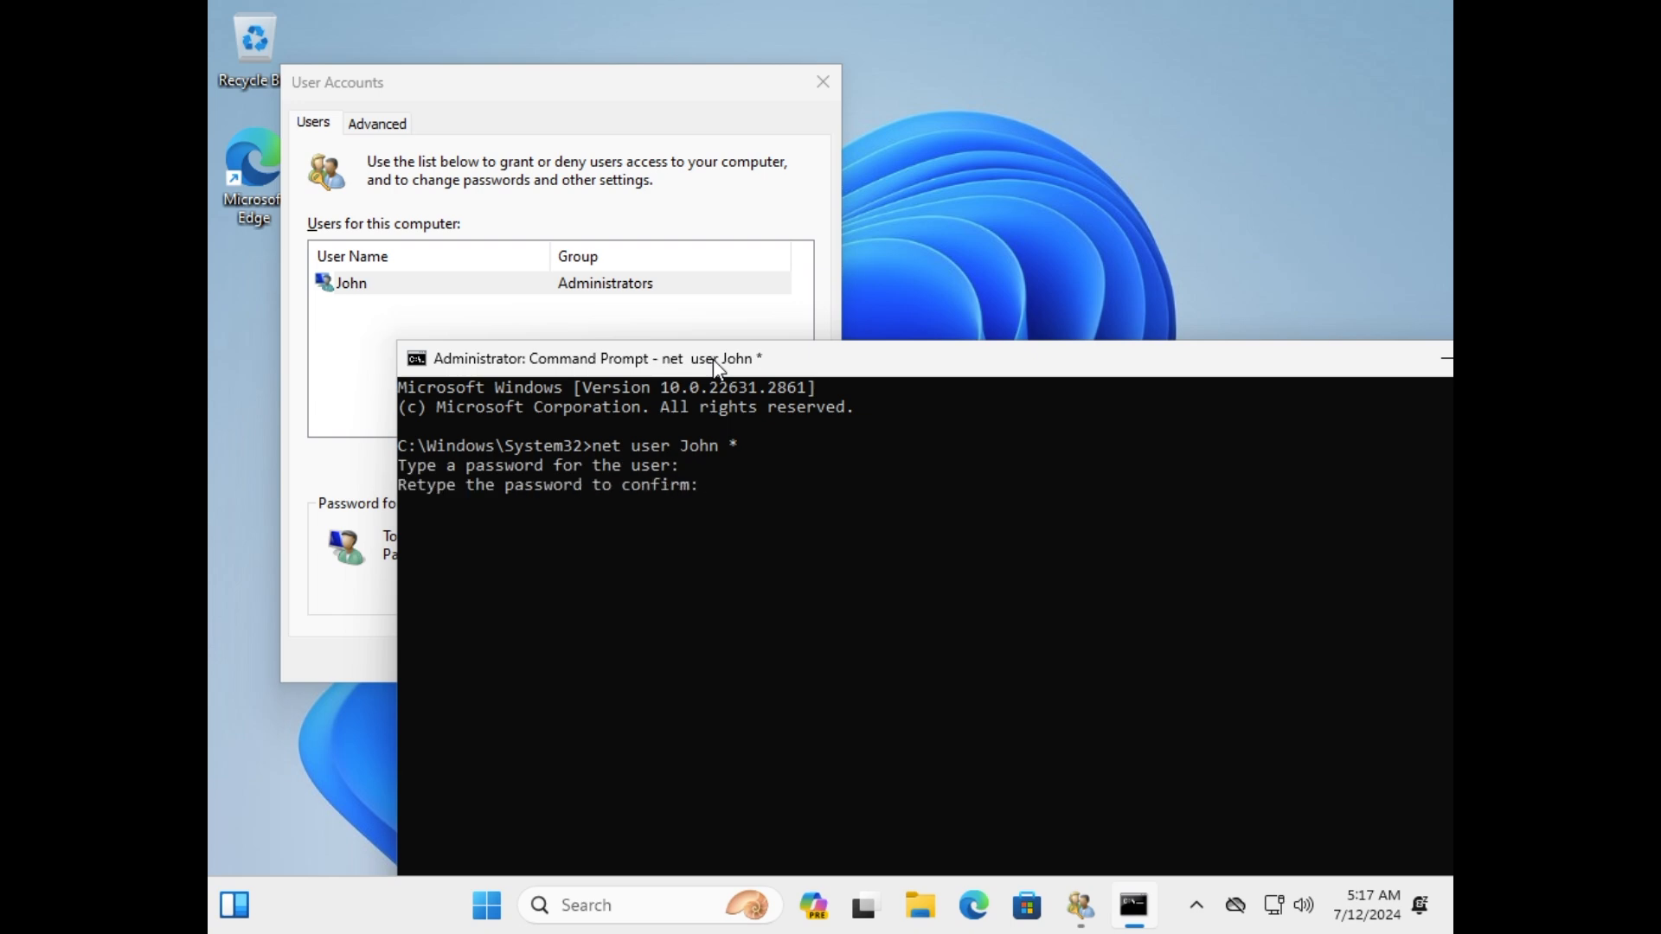
{"action": "type", "text": "e"}
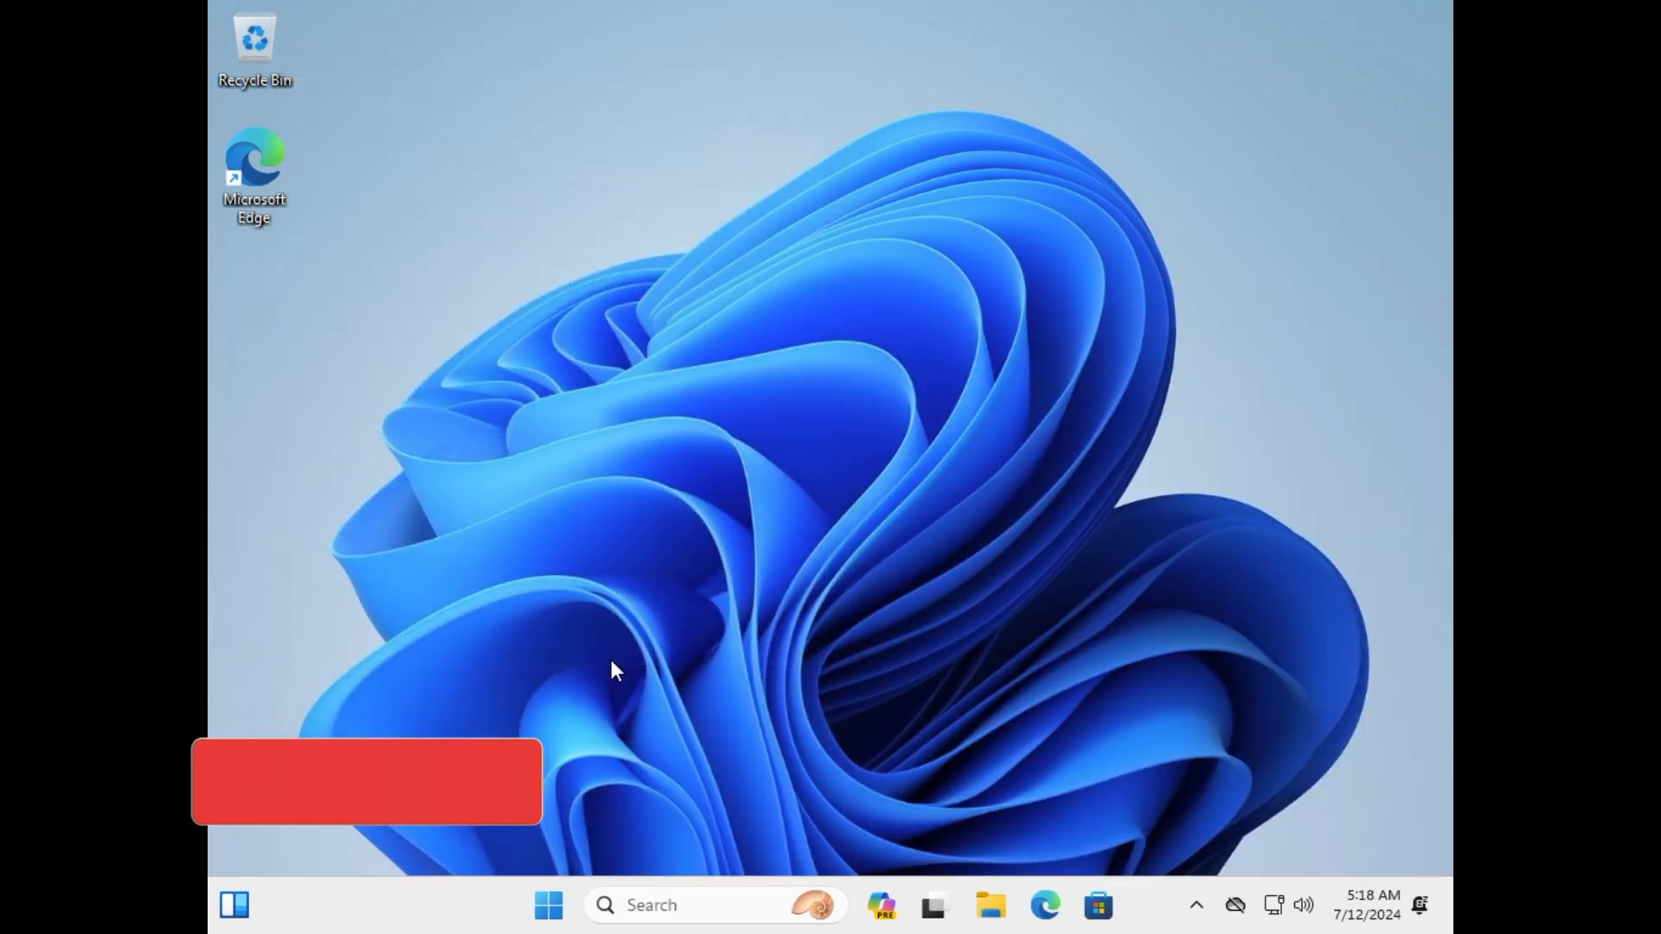
Lock the session and sign back in as John with the new password
{"action": "left_click", "coordinate": [548, 905]}
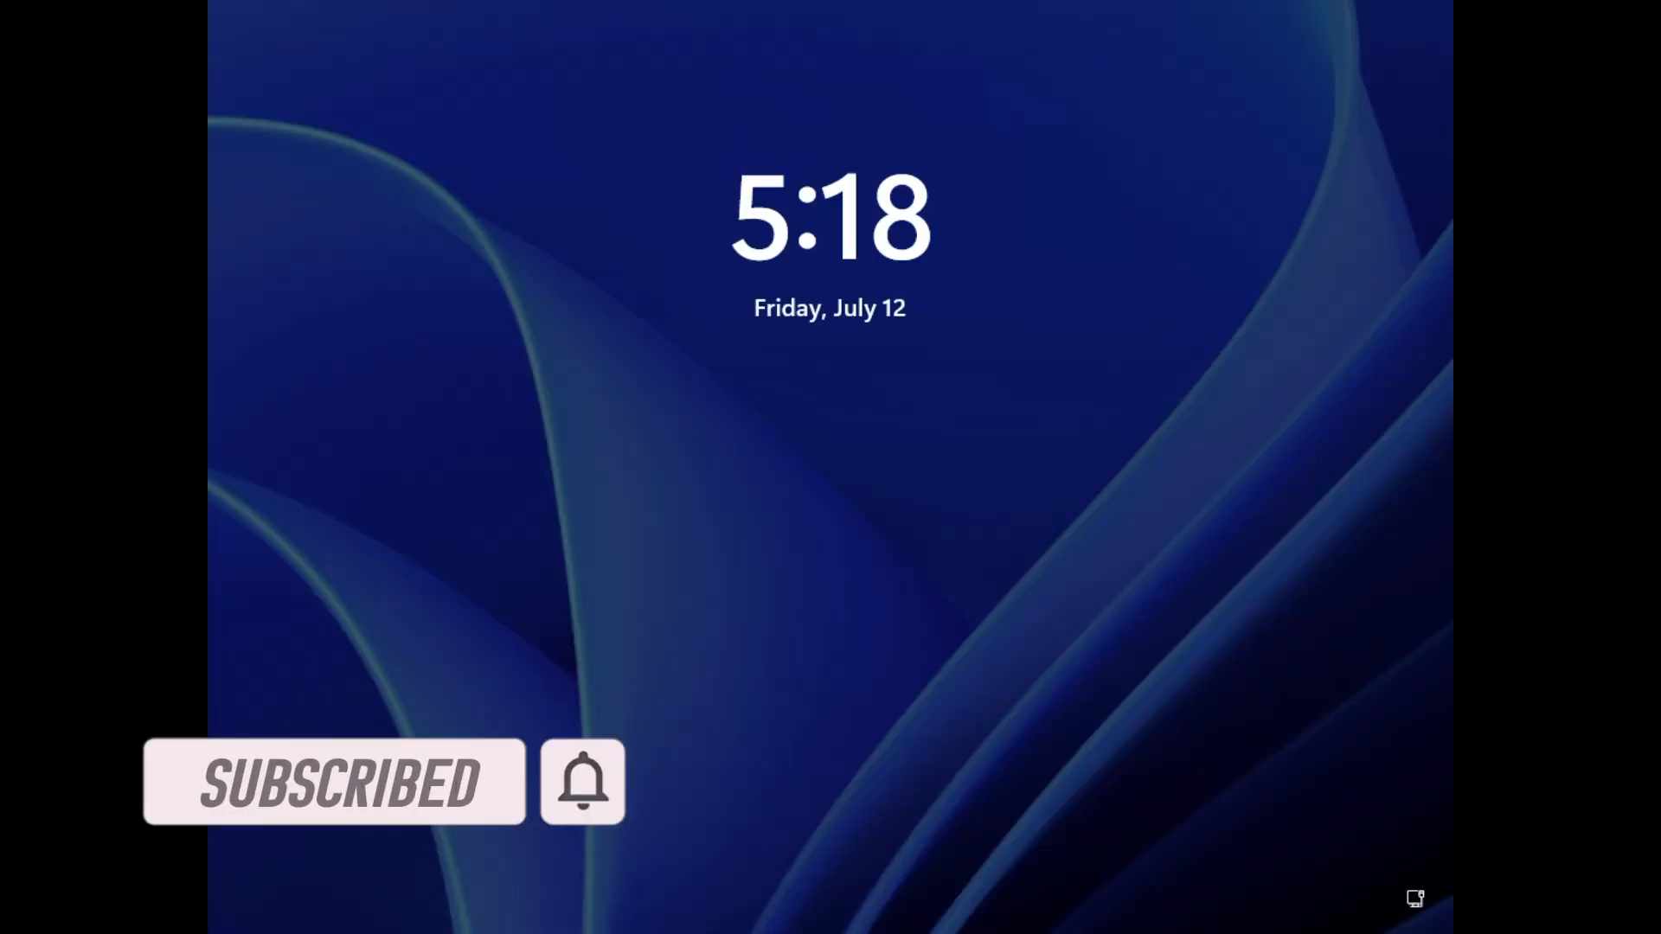
{"action": "left_click", "coordinate": [830, 424]}
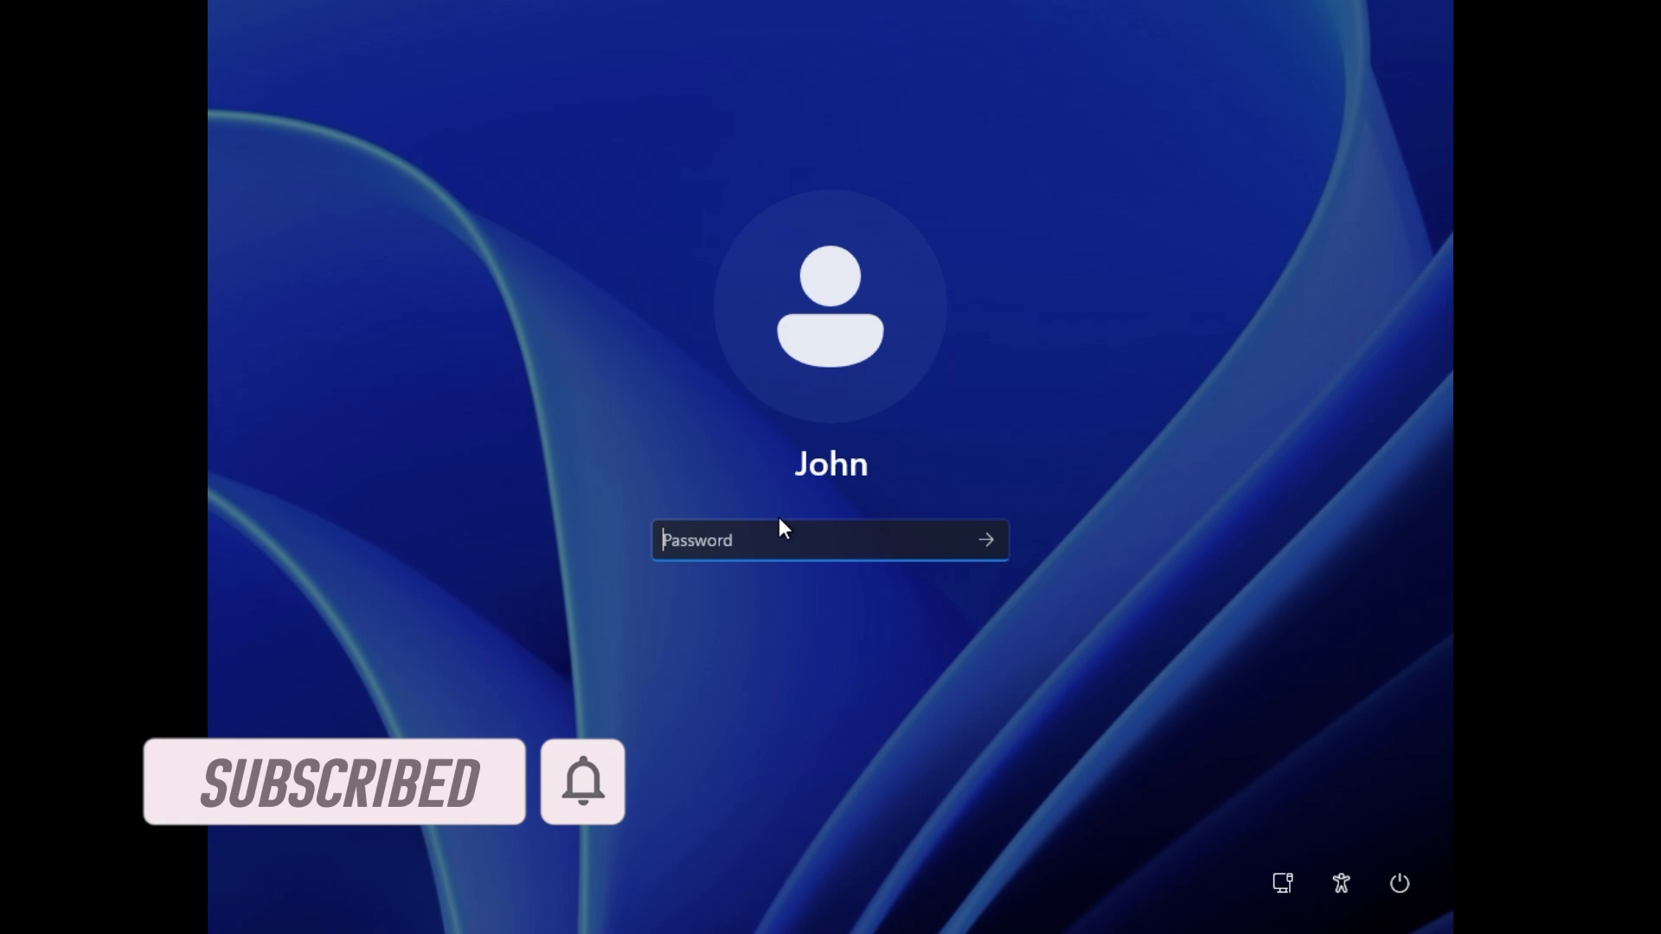
{"action": "type", "text": "••••"}
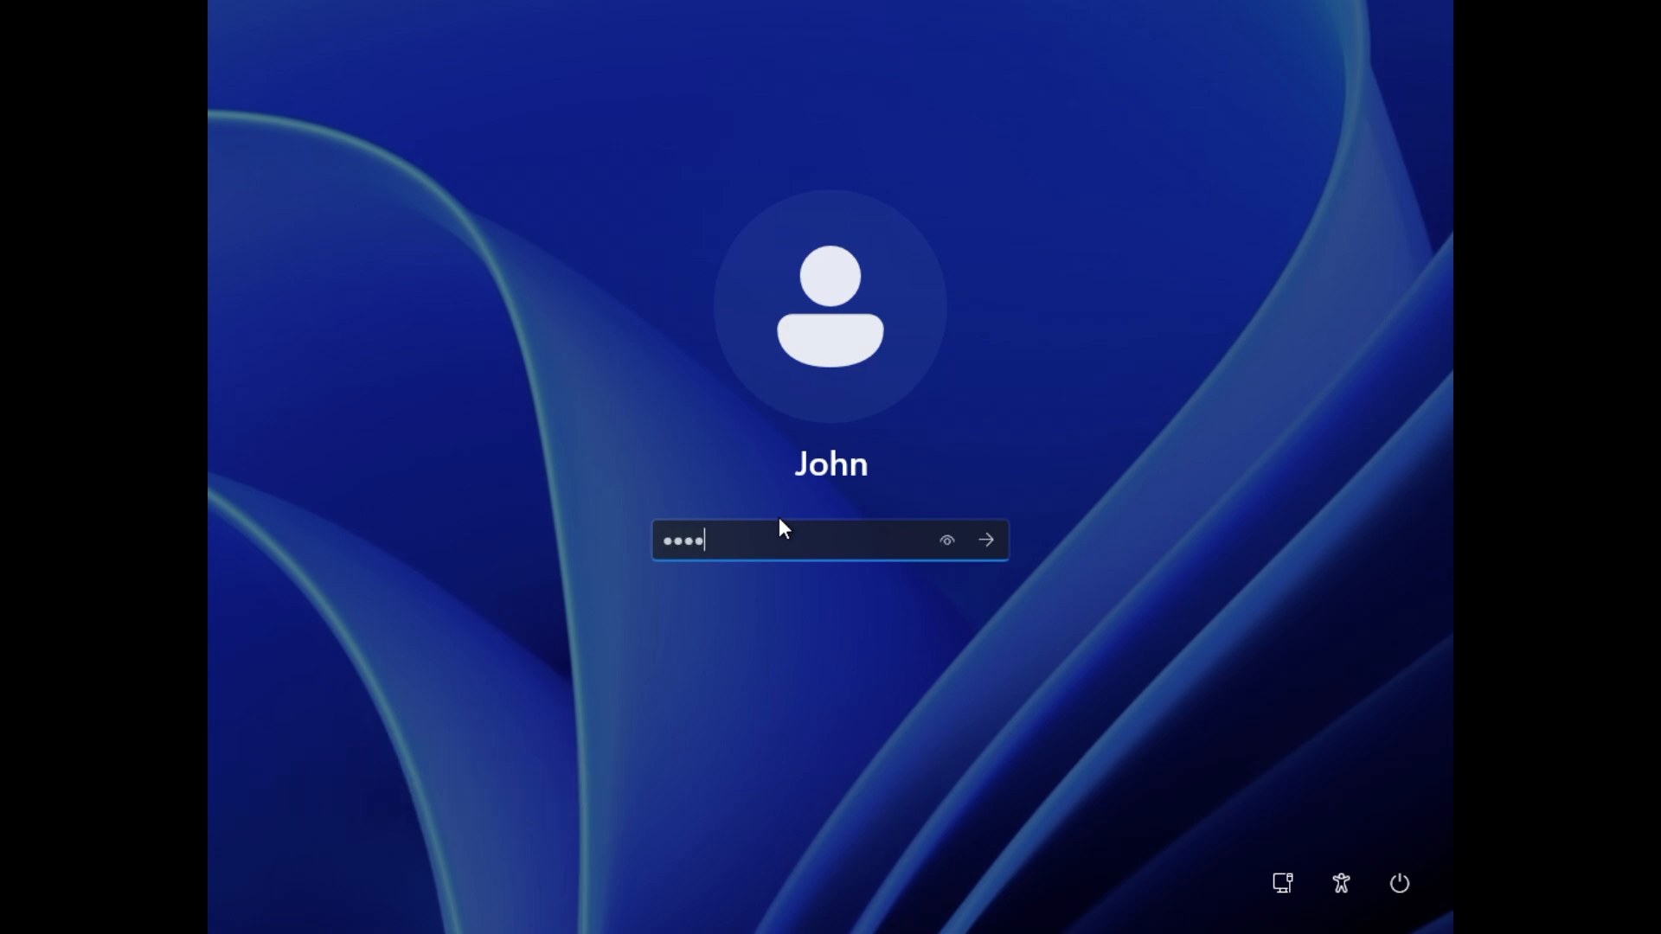
{"action": "left_click", "coordinate": [985, 540]}
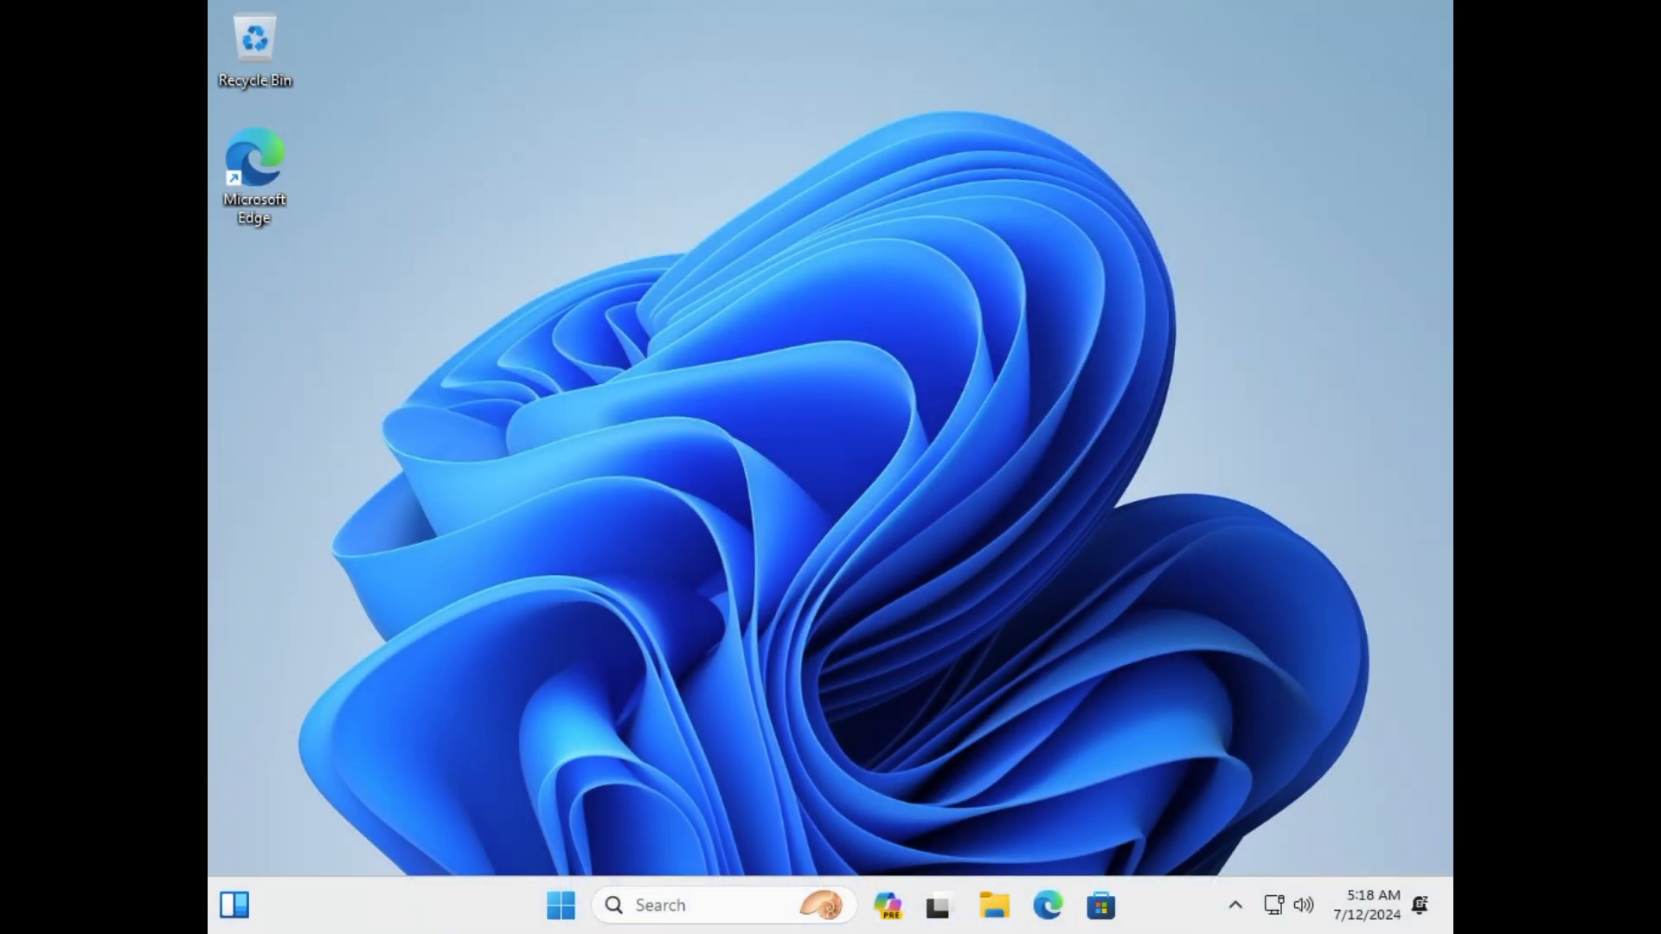
{"action": "mouse_move", "coordinate": [799, 378]}
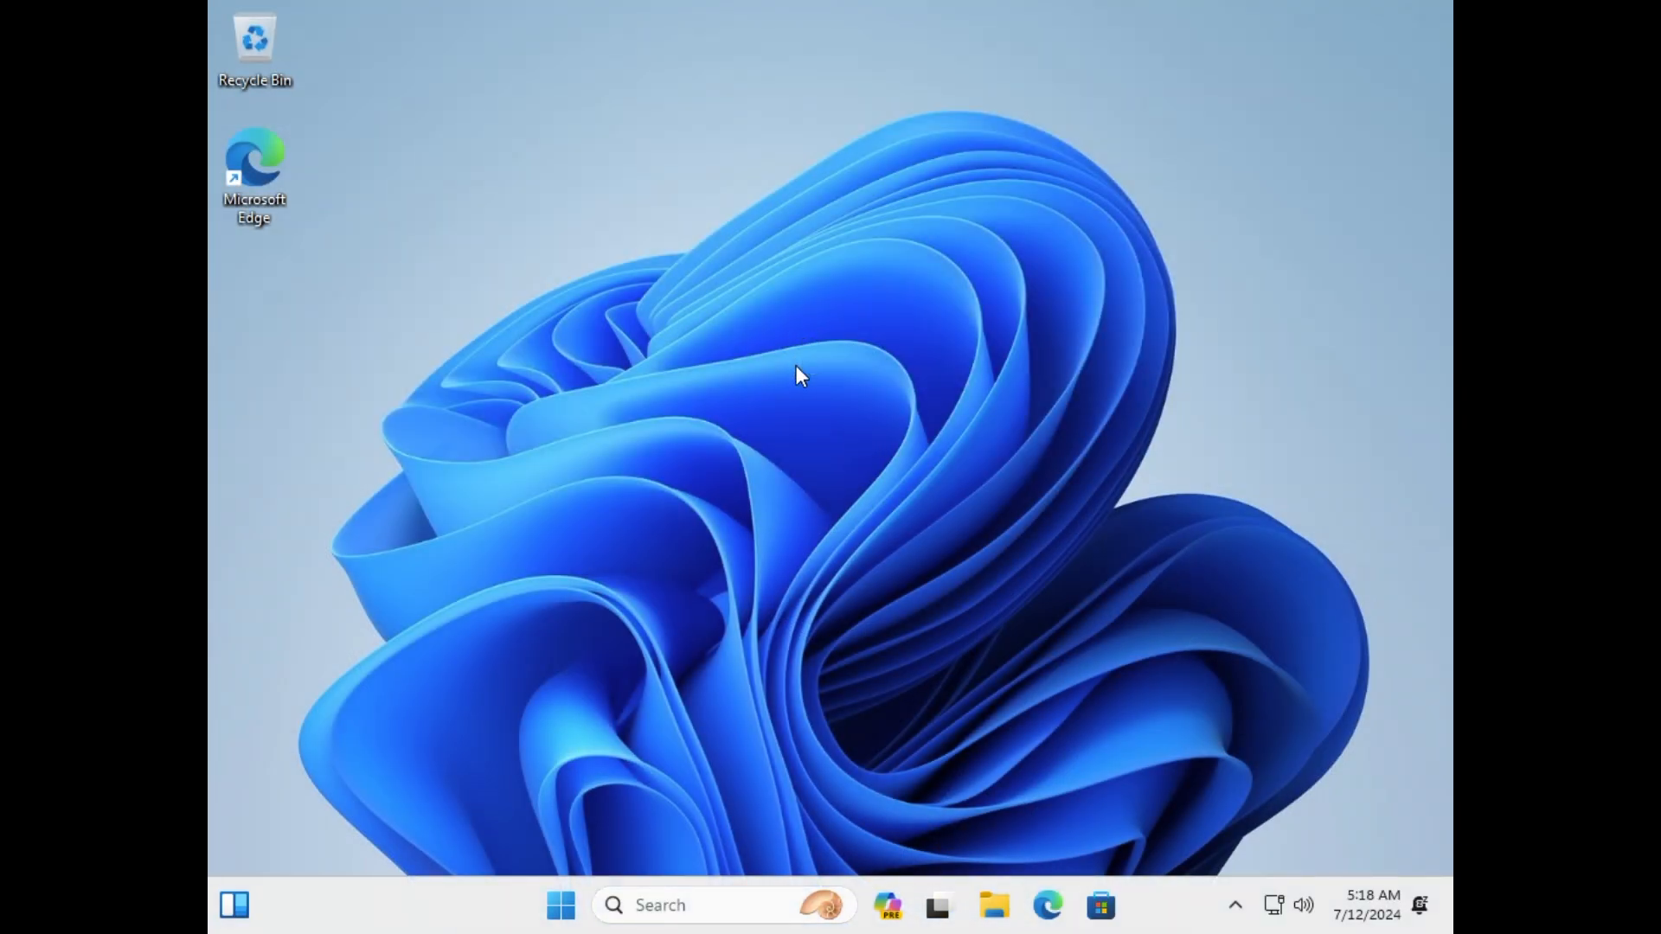